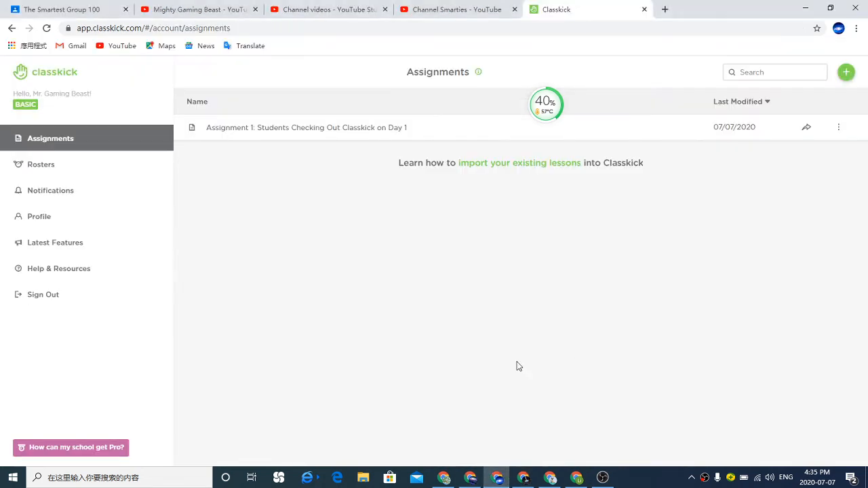
pyautogui.moveTo(610, 66)
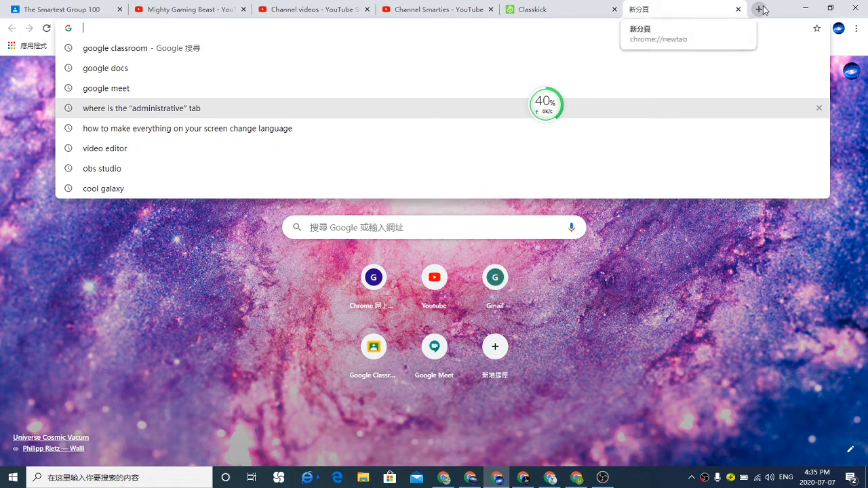
# Go to classkick.com in a new tab and reveal the Student and Teacher login options
pyautogui.write('classkick.com')
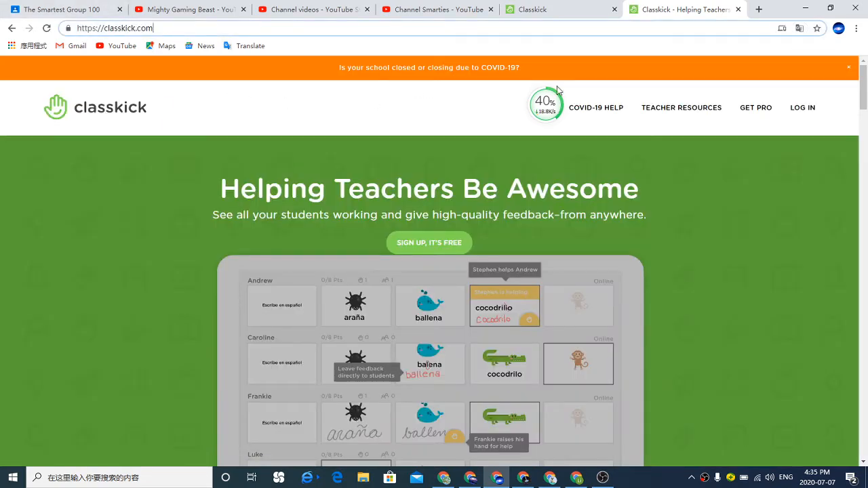
pyautogui.click(804, 107)
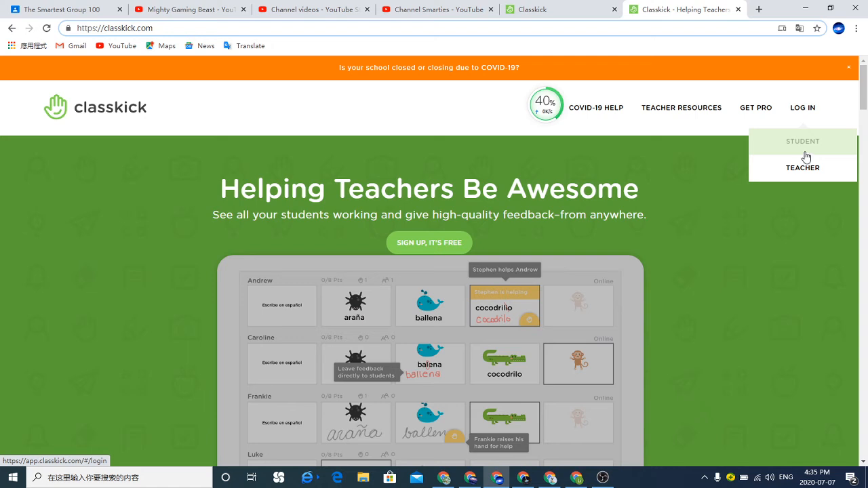
pyautogui.click(803, 142)
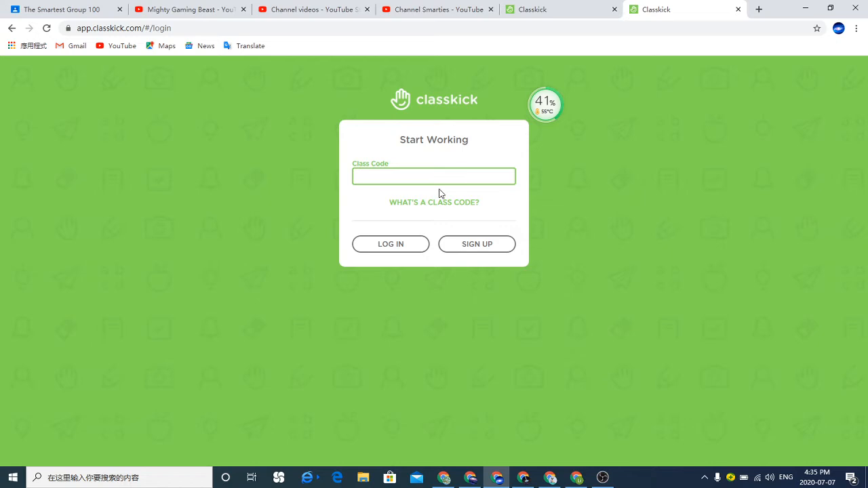
pyautogui.click(391, 244)
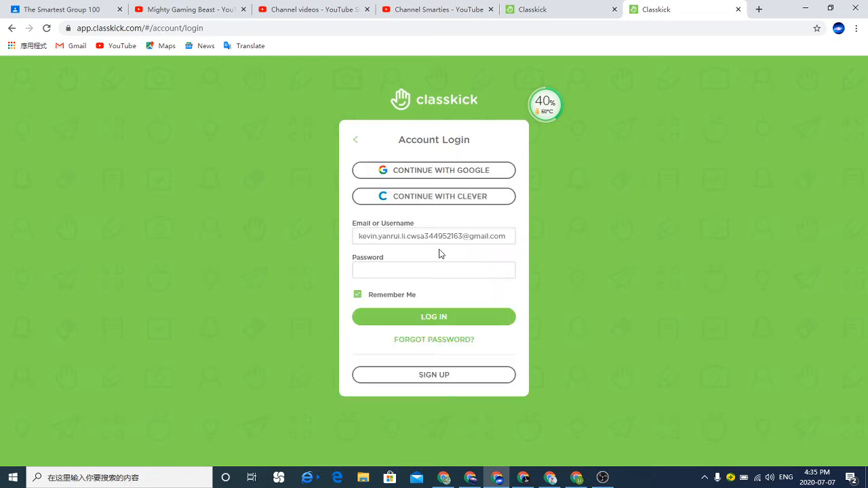
pyautogui.click(435, 270)
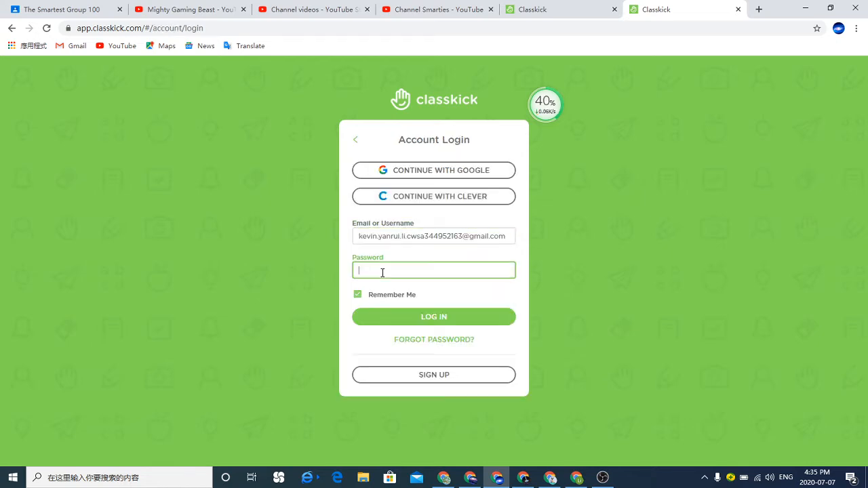
pyautogui.click(434, 317)
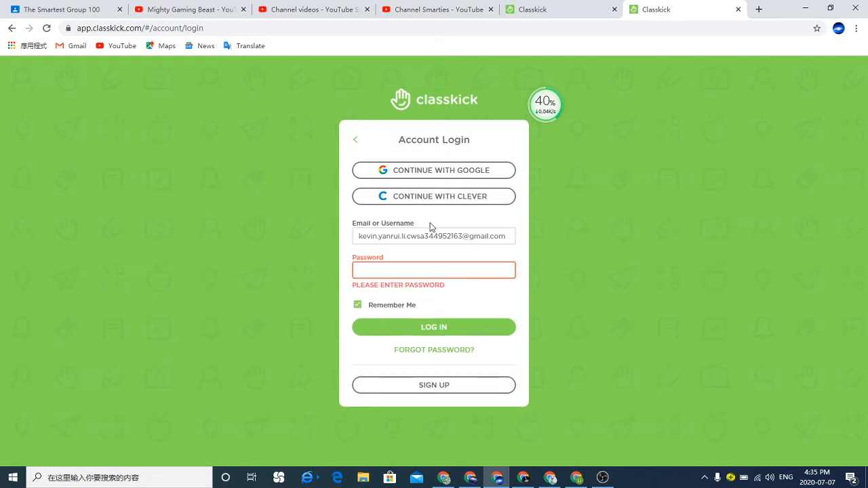
pyautogui.moveTo(7, 34)
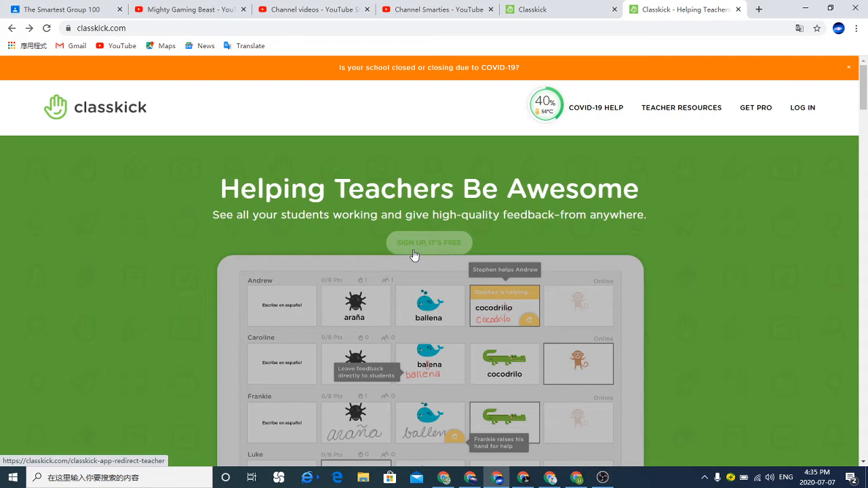
# Start signing up as a student, then switch back to the logged-in teacher dashboard
pyautogui.click(428, 241)
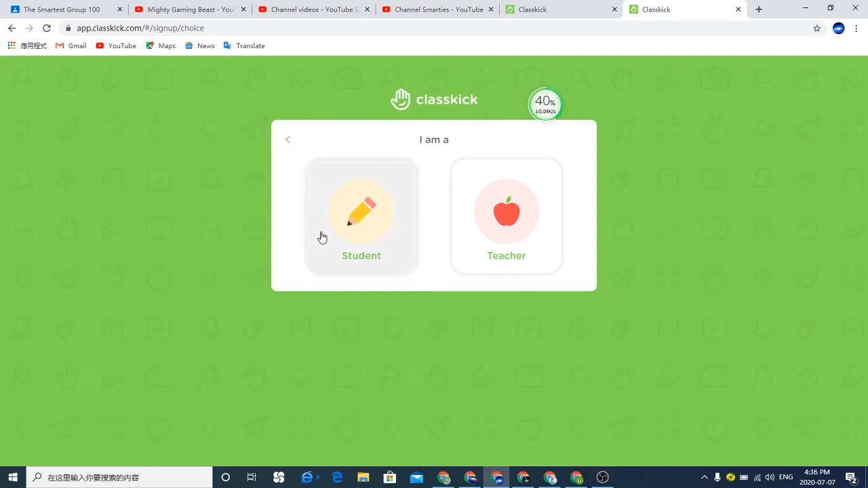
pyautogui.click(361, 217)
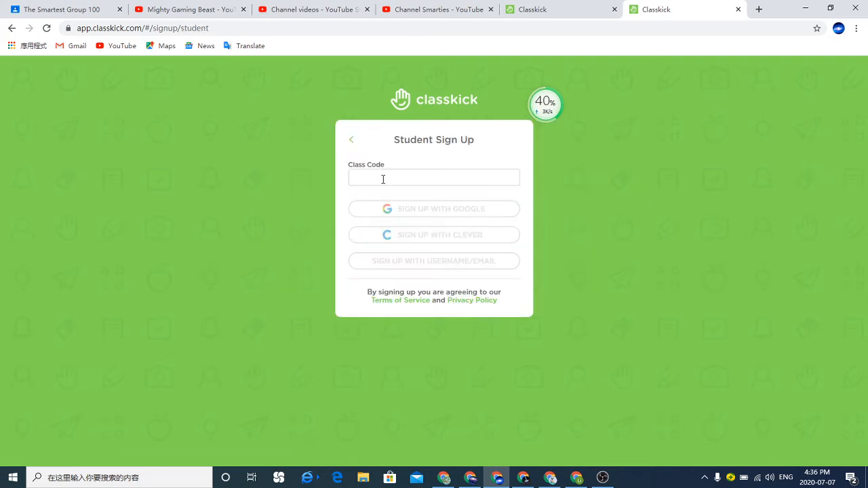
pyautogui.click(434, 177)
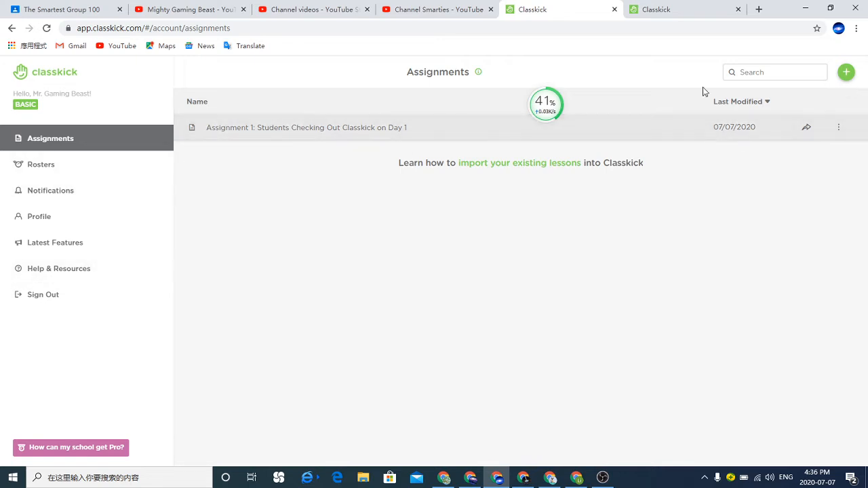
# Look through Rosters, Notifications and Profile, dismiss the features popup and return to Assignments
pyautogui.click(41, 164)
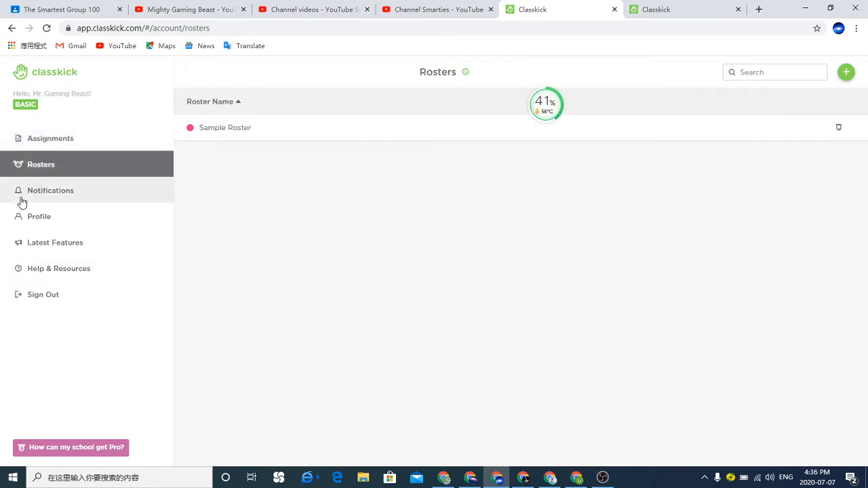
pyautogui.click(50, 190)
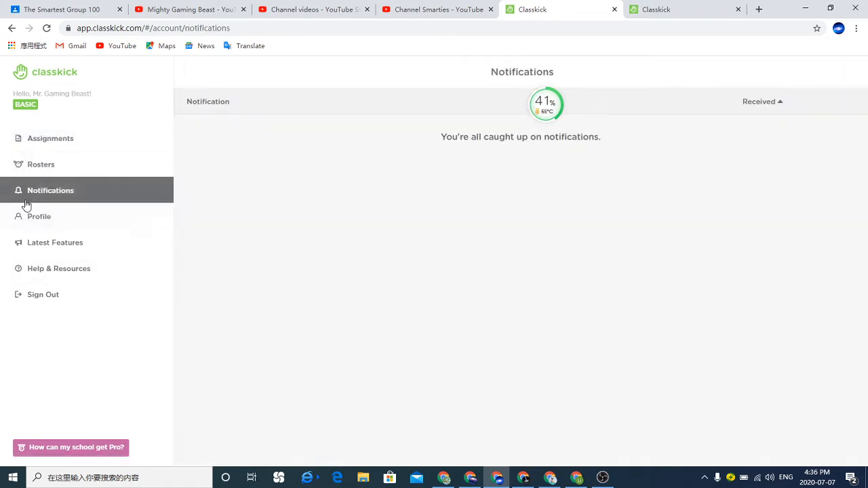
pyautogui.click(38, 217)
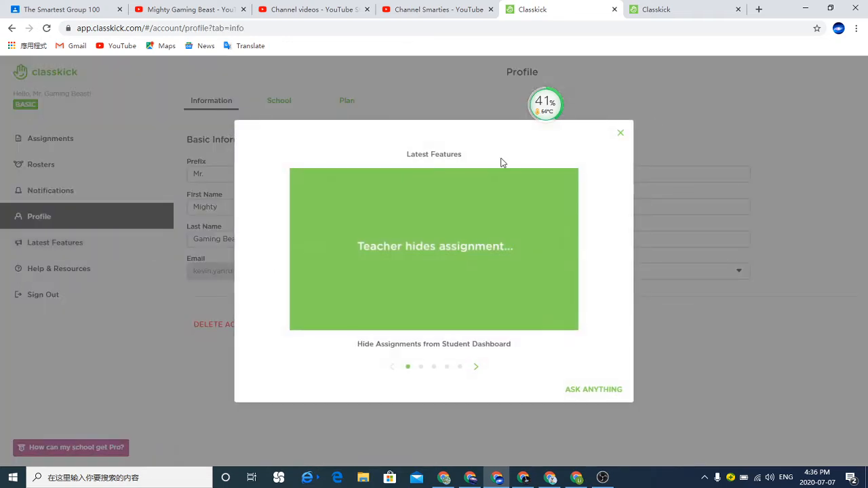
pyautogui.click(620, 133)
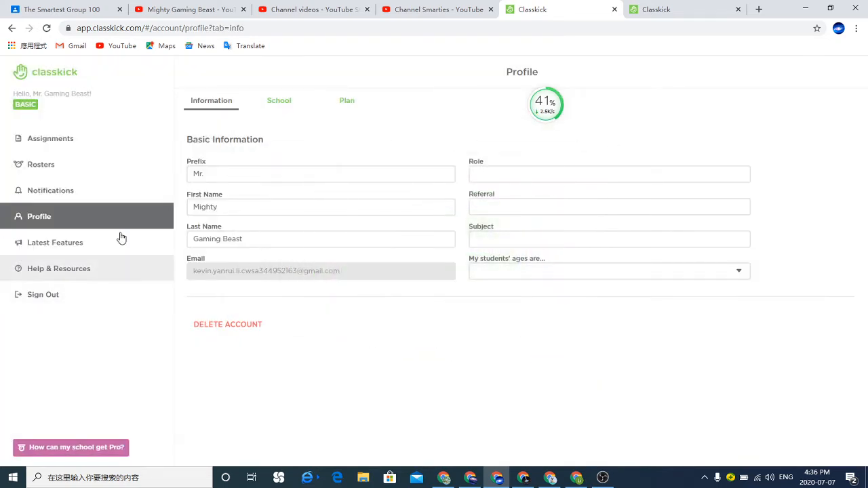
pyautogui.click(50, 138)
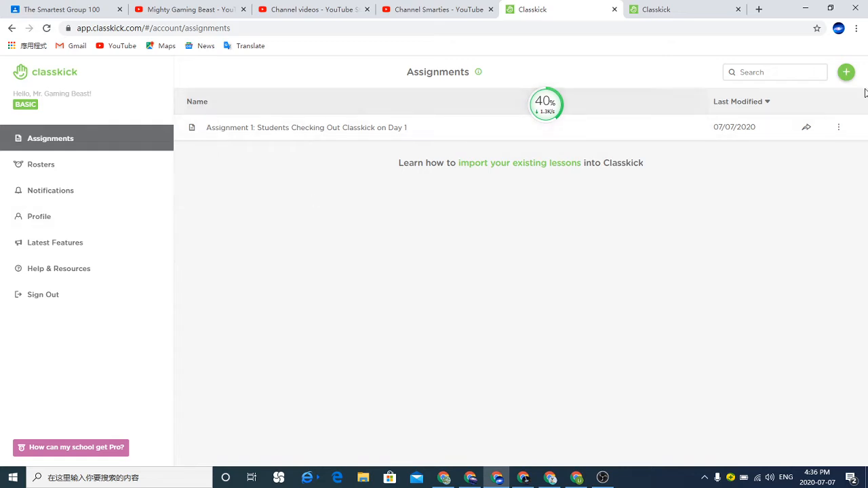
pyautogui.click(846, 72)
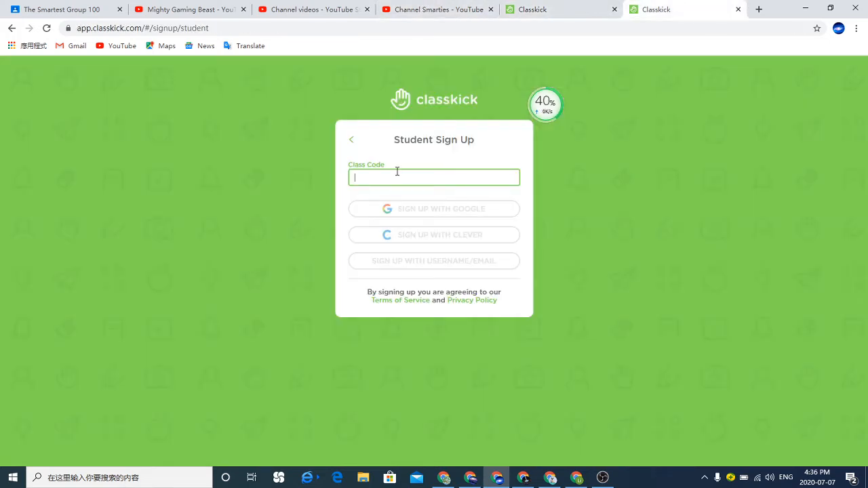
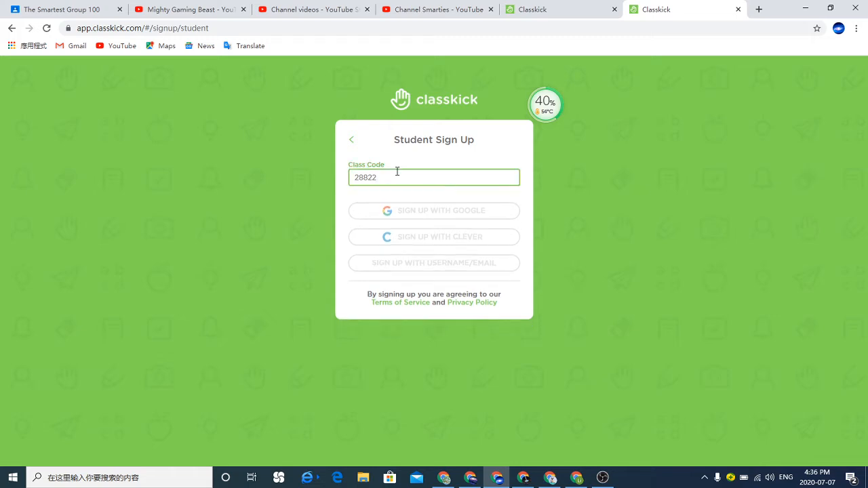
pyautogui.click(434, 177)
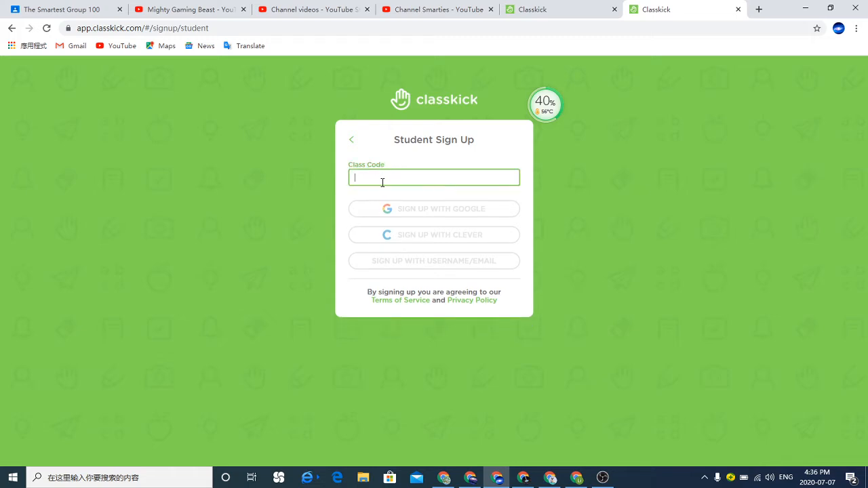
pyautogui.click(352, 139)
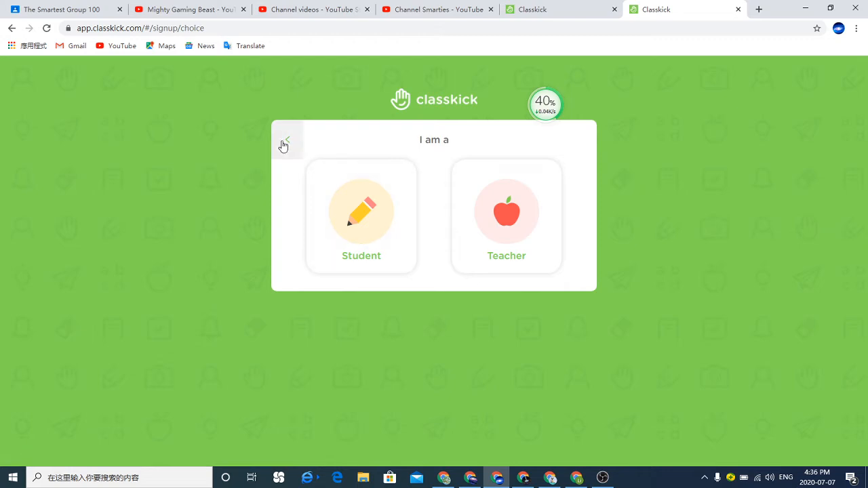
# Choose teacher sign-up to see the Google, Clever and email options
pyautogui.click(506, 216)
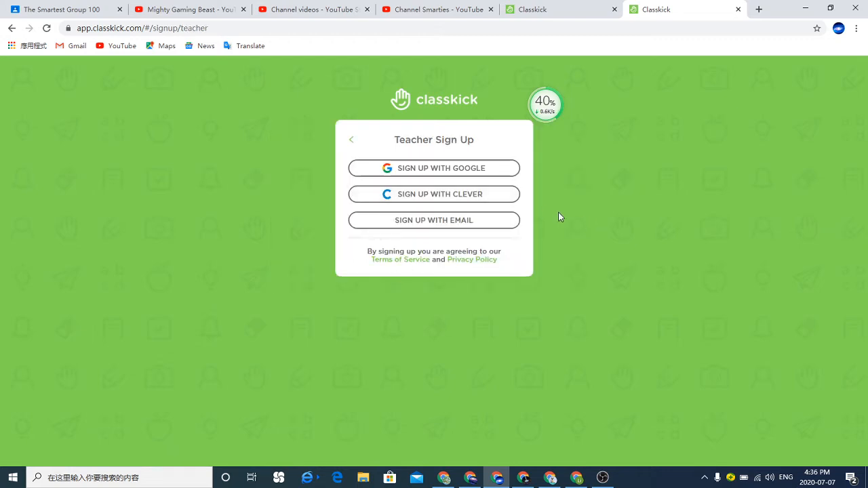
pyautogui.moveTo(529, 182)
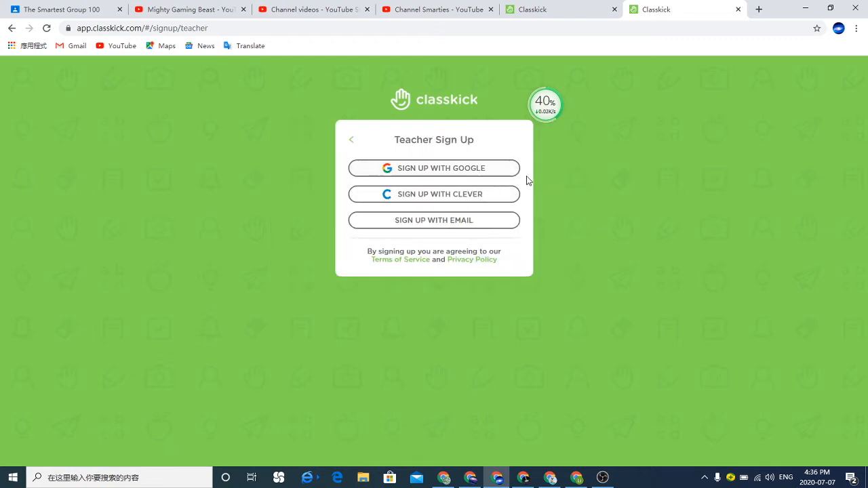
pyautogui.moveTo(502, 220)
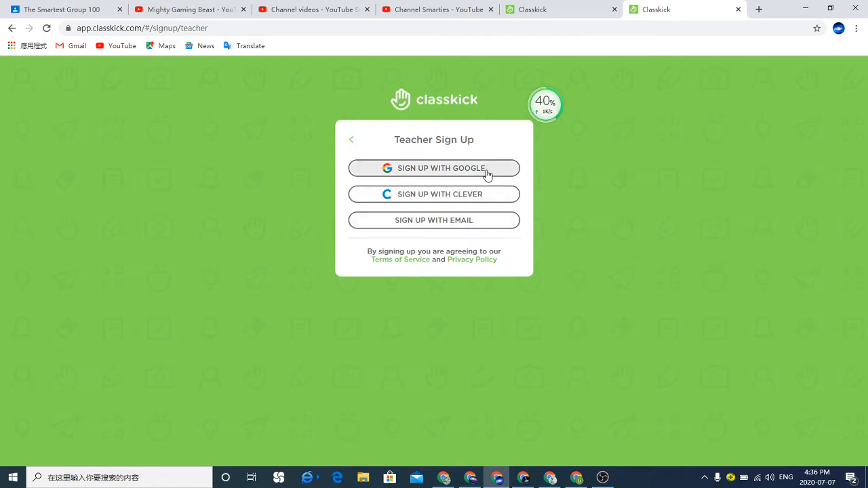
pyautogui.moveTo(476, 173)
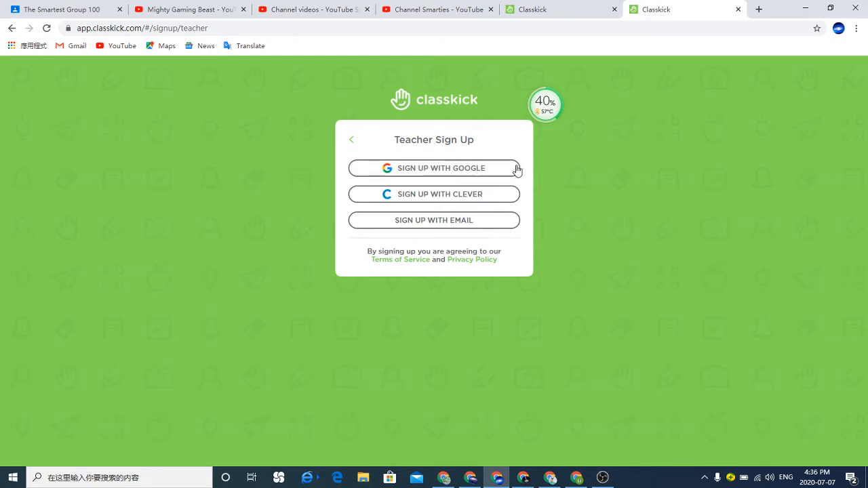
pyautogui.moveTo(835, 36)
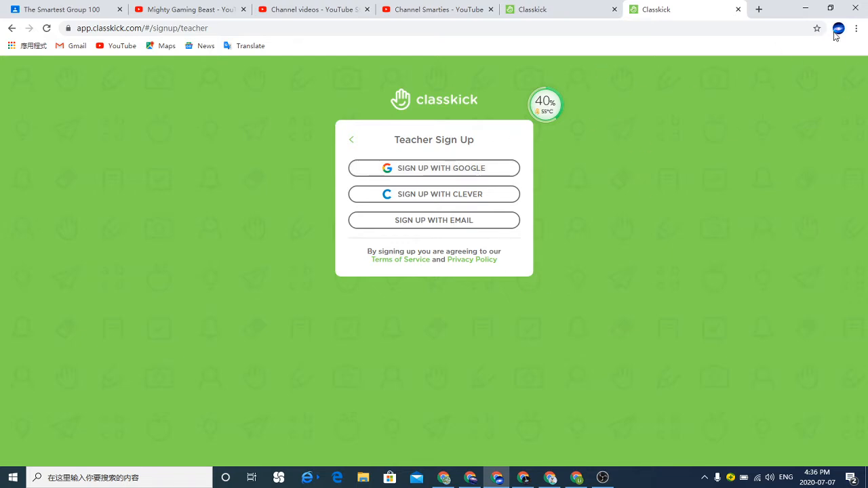
pyautogui.moveTo(839, 28)
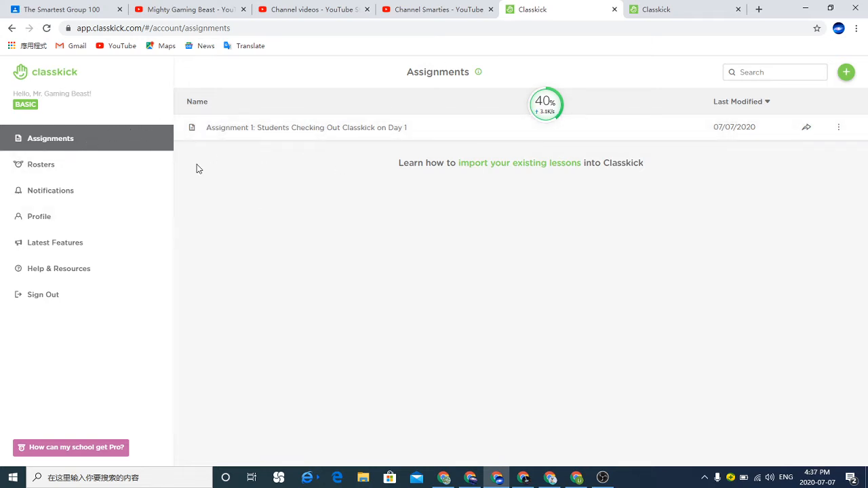
# Open slide 1 of Assignment 1 in the editor and look around the slide
pyautogui.click(306, 128)
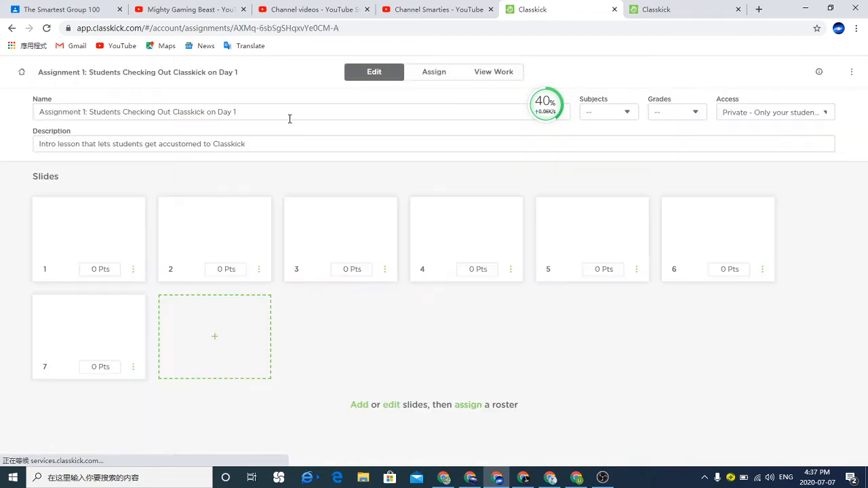
pyautogui.click(88, 228)
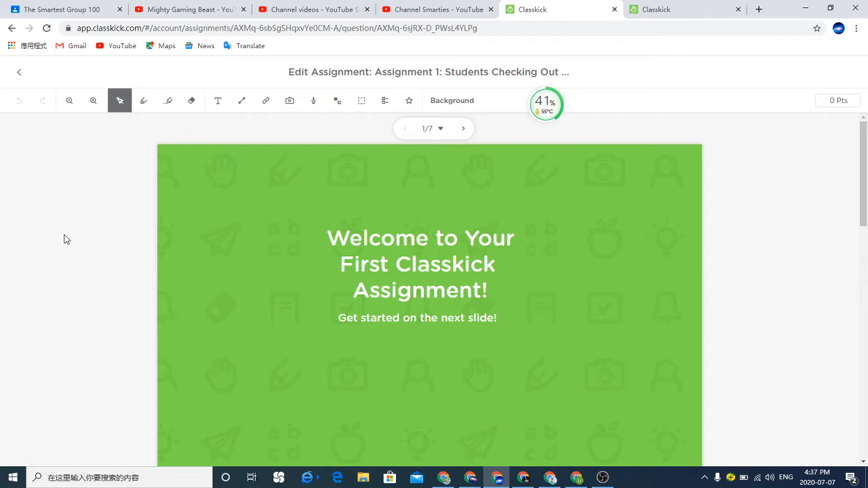
pyautogui.moveTo(227, 147)
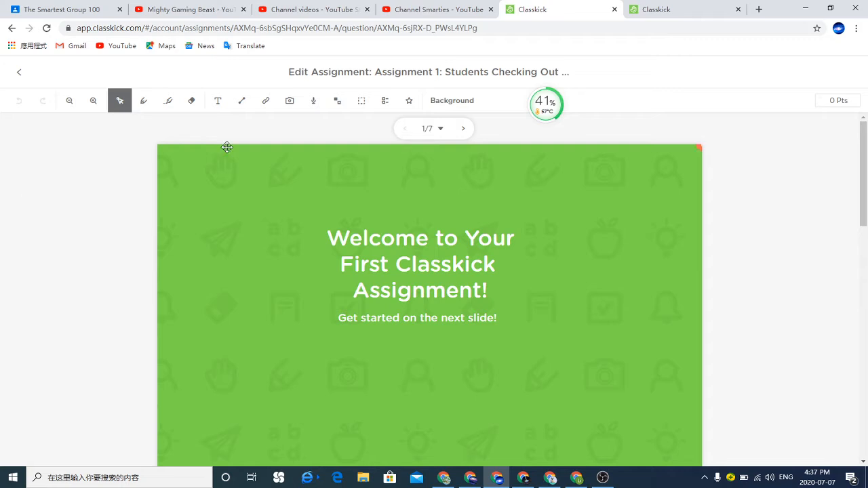
pyautogui.scroll(-3)
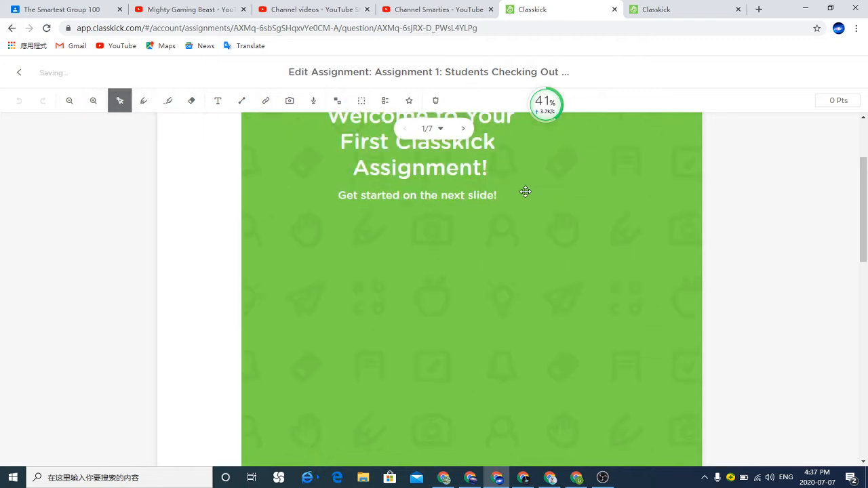
pyautogui.moveTo(526, 193); pyautogui.dragTo(591, 183)
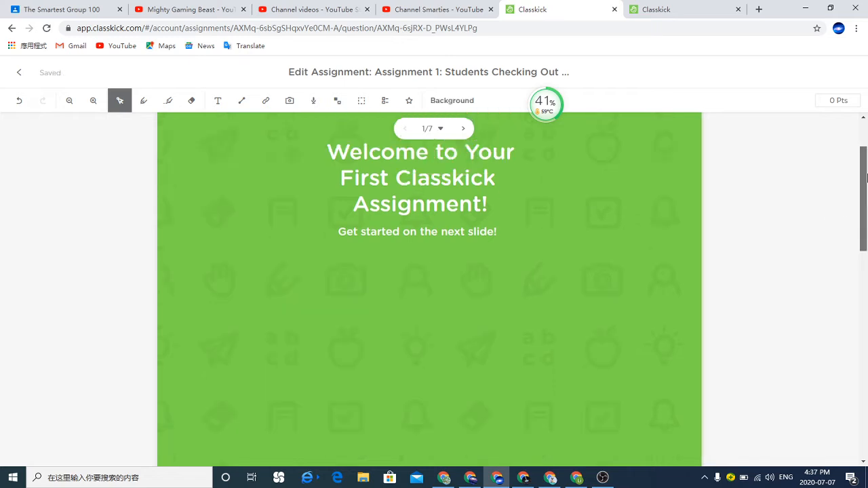
pyautogui.scroll(-3)
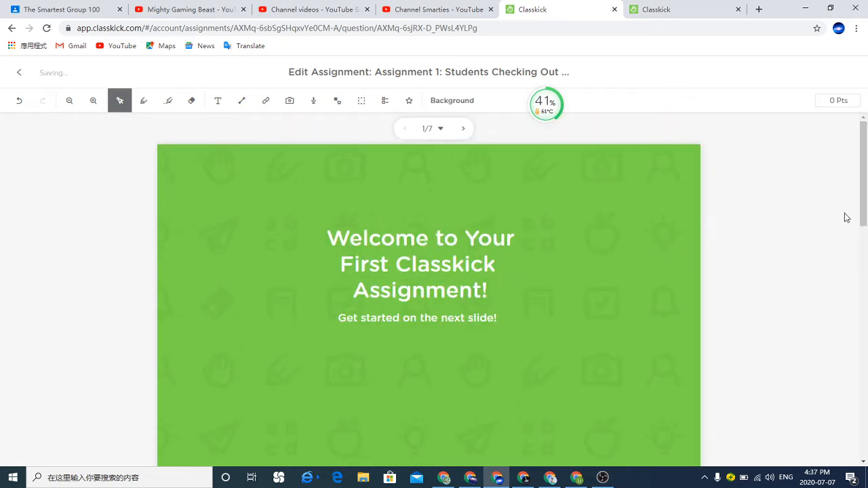
pyautogui.click(143, 100)
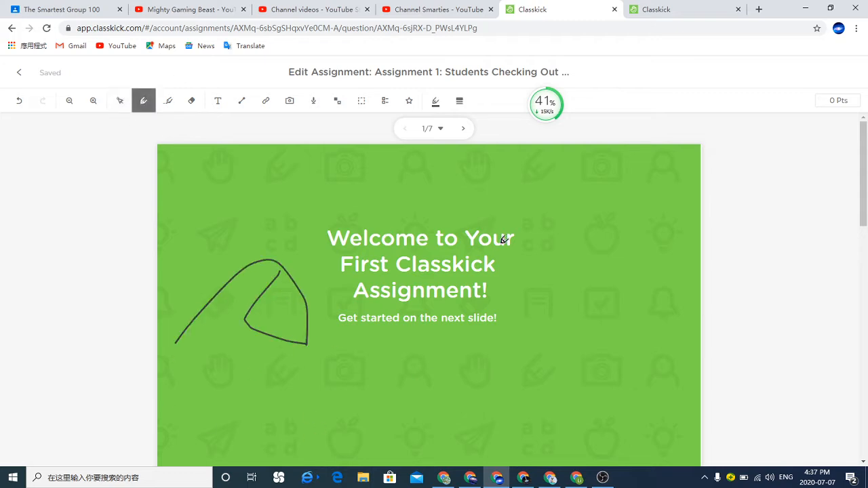
pyautogui.moveTo(332, 295); pyautogui.dragTo(581, 165)
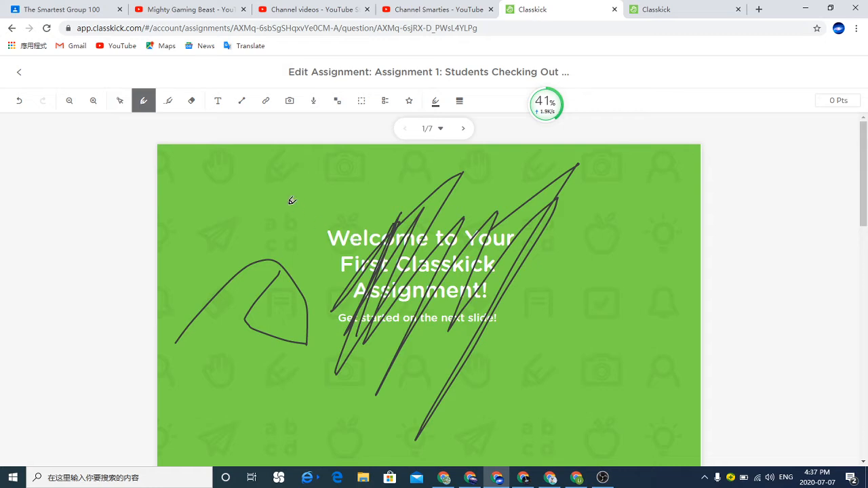
pyautogui.moveTo(291, 201); pyautogui.dragTo(355, 247)
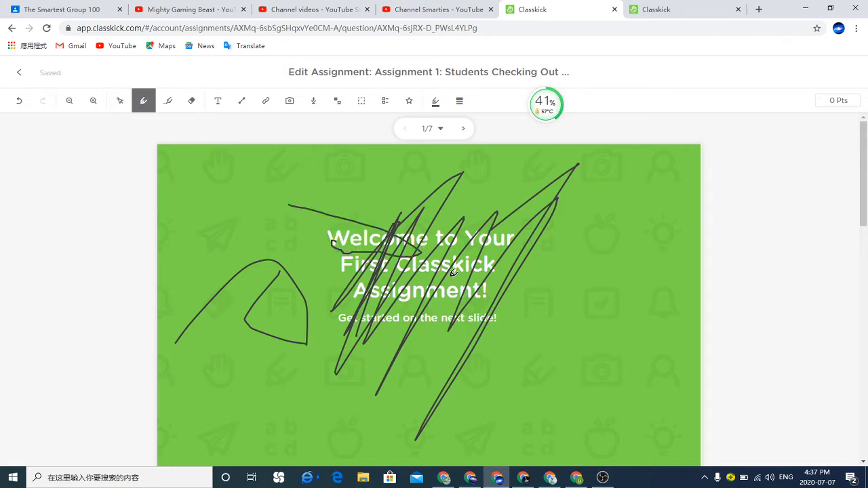
pyautogui.click(191, 100)
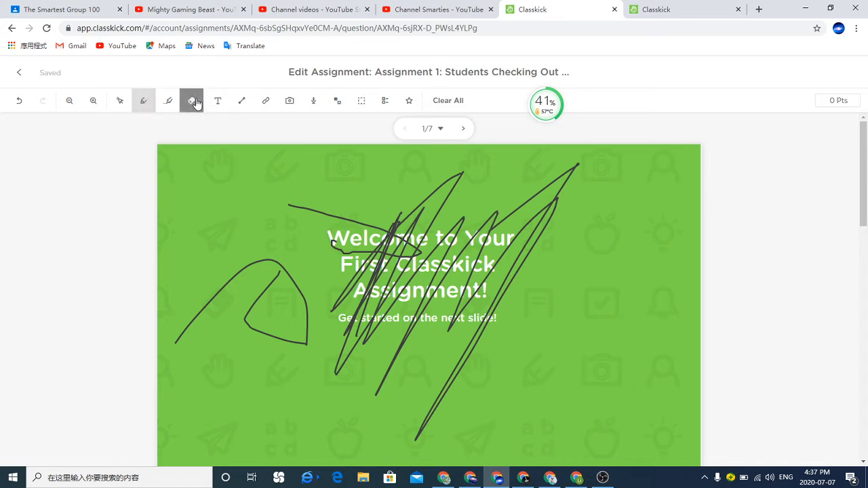
pyautogui.click(192, 101)
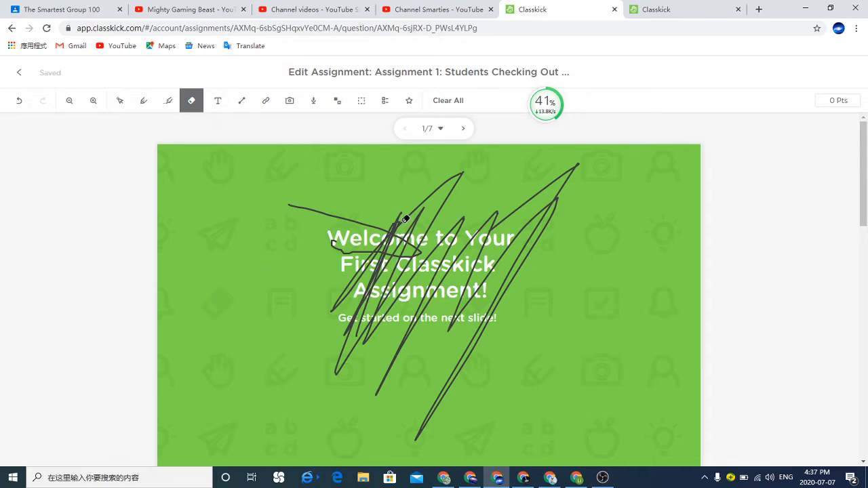
pyautogui.click(447, 101)
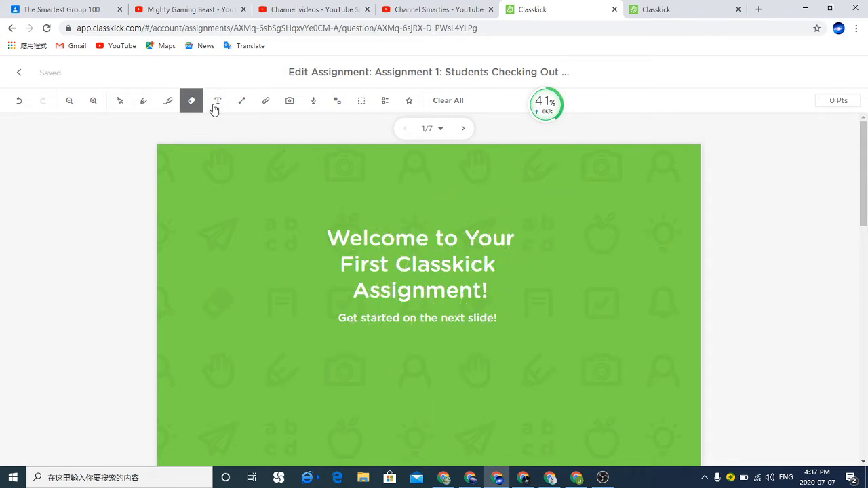
pyautogui.click(218, 100)
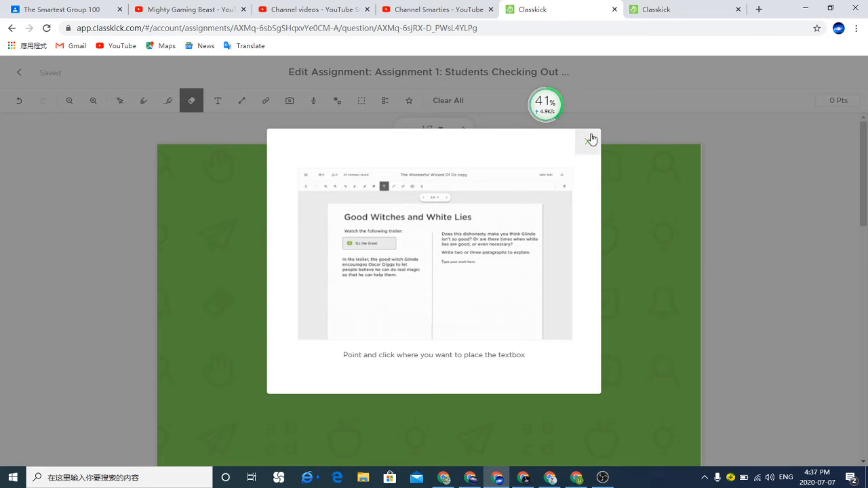
pyautogui.click(587, 142)
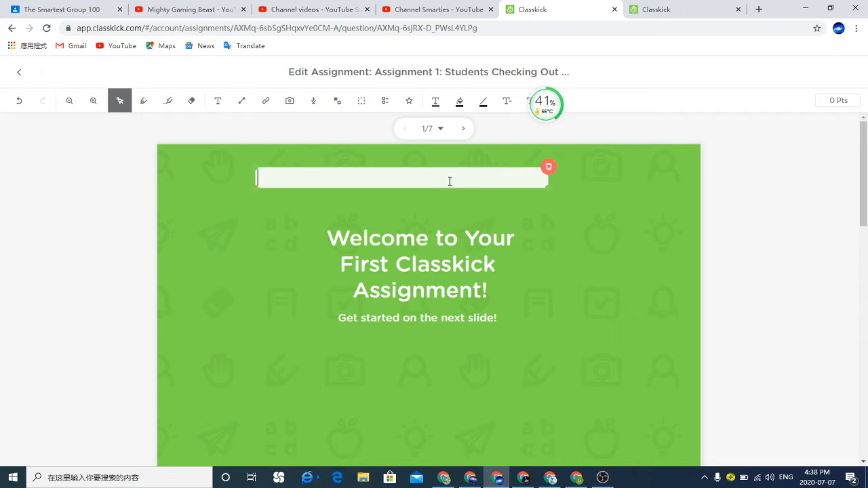
pyautogui.write('Kevin')
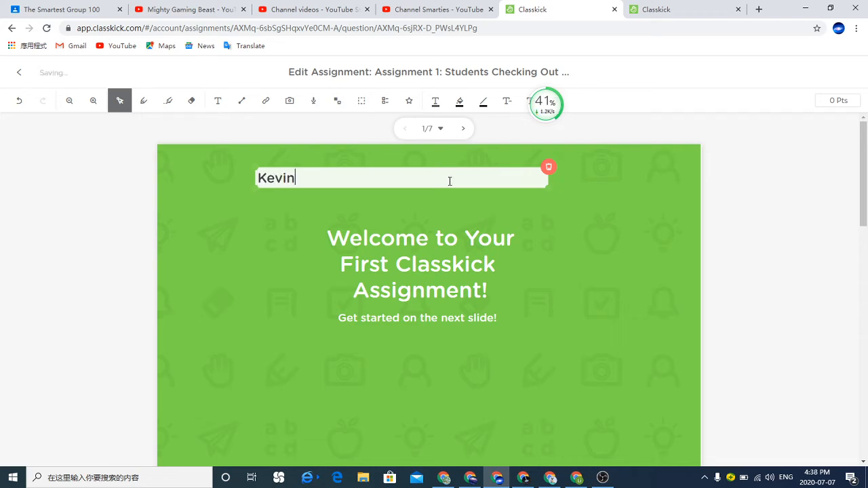
pyautogui.press('Backspace')
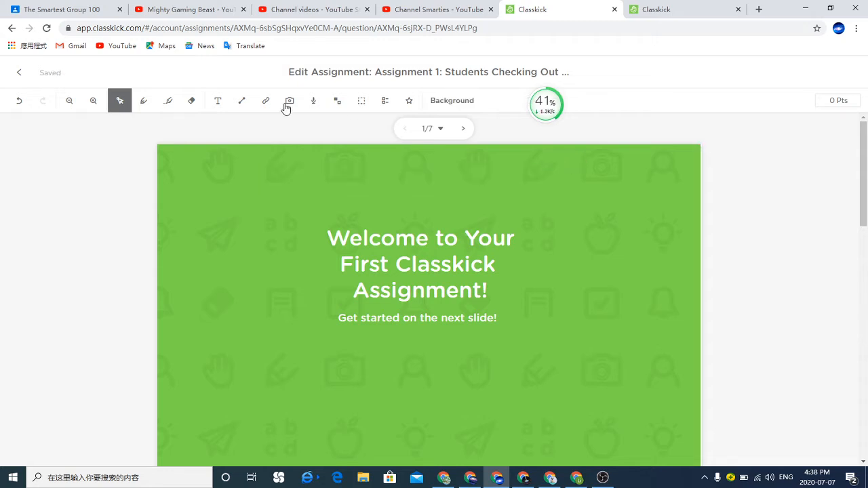
# Paint yellow highlighter marks near the slide top, then change the highlighter colour and stroke width
pyautogui.click(168, 100)
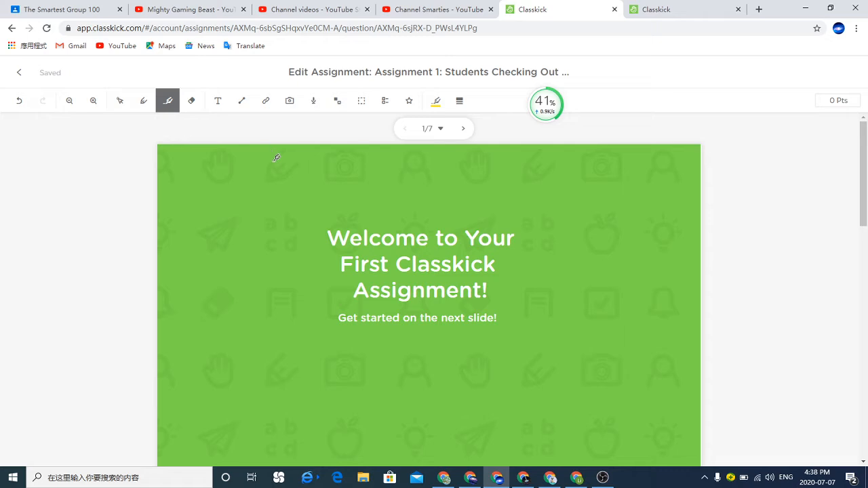
pyautogui.moveTo(274, 163); pyautogui.dragTo(415, 188)
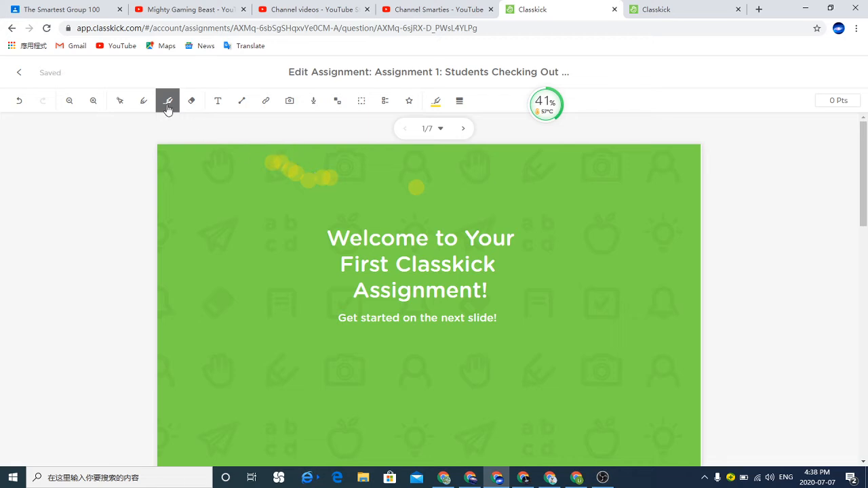
pyautogui.click(144, 101)
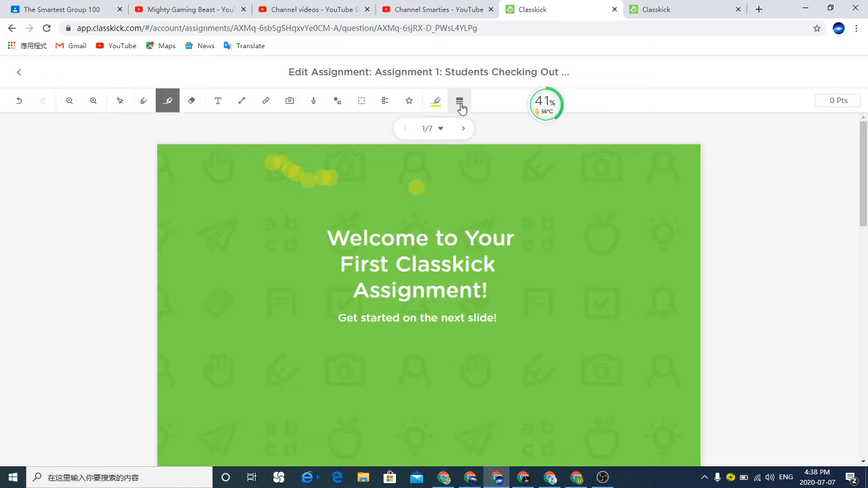
pyautogui.click(437, 100)
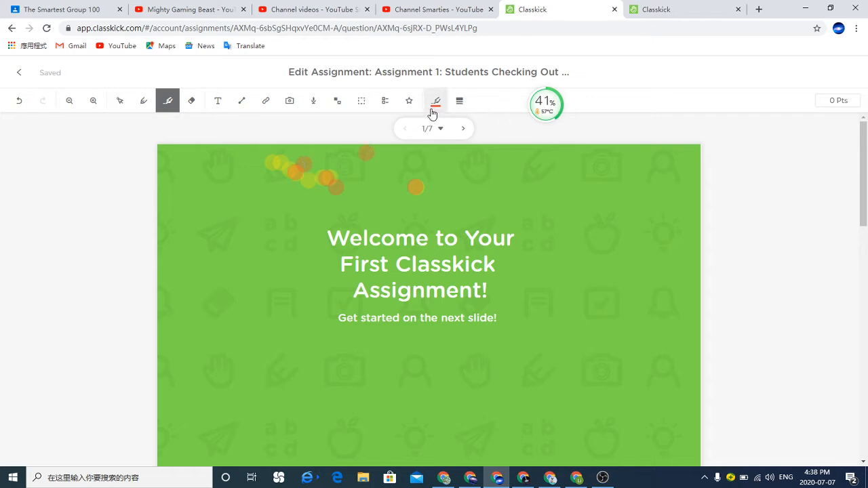
pyautogui.moveTo(458, 101)
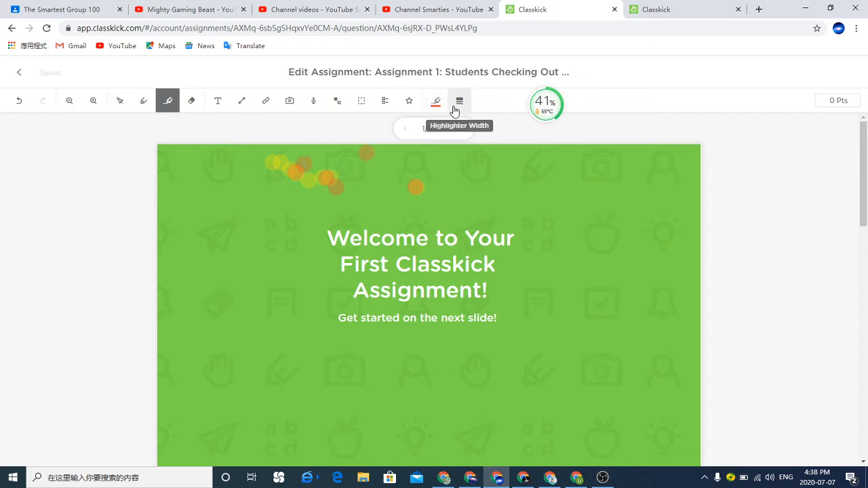
pyautogui.click(458, 100)
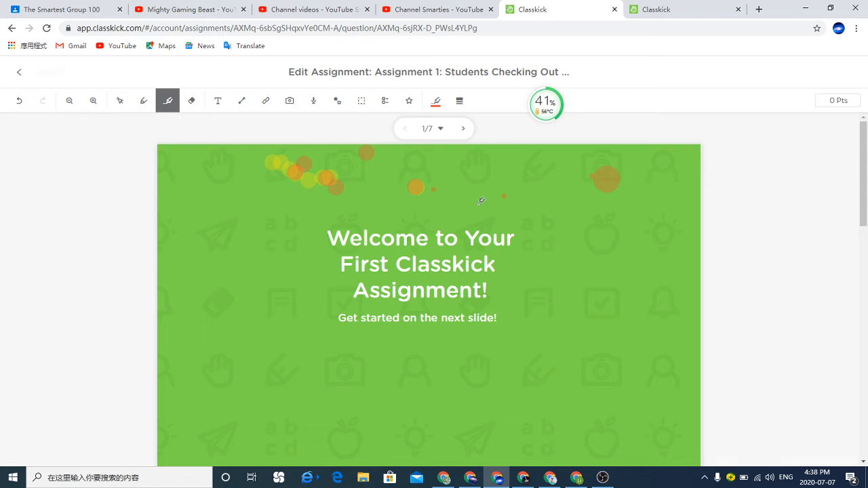
pyautogui.moveTo(285, 120)
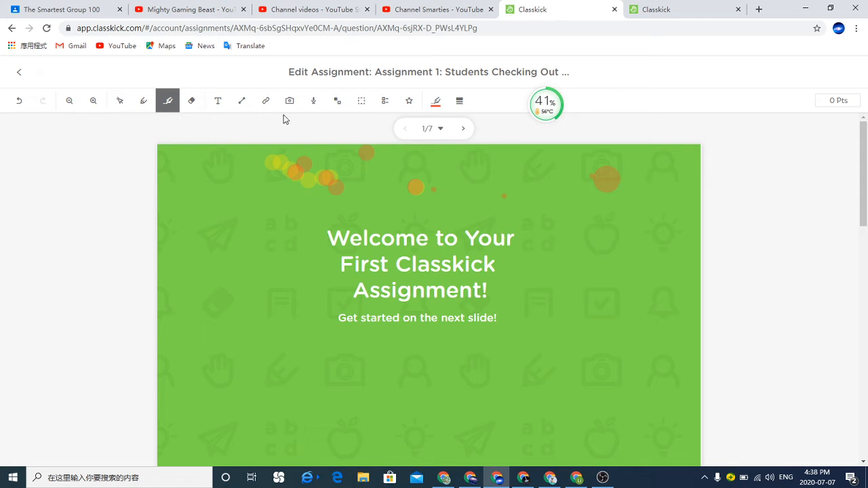
pyautogui.moveTo(112, 114)
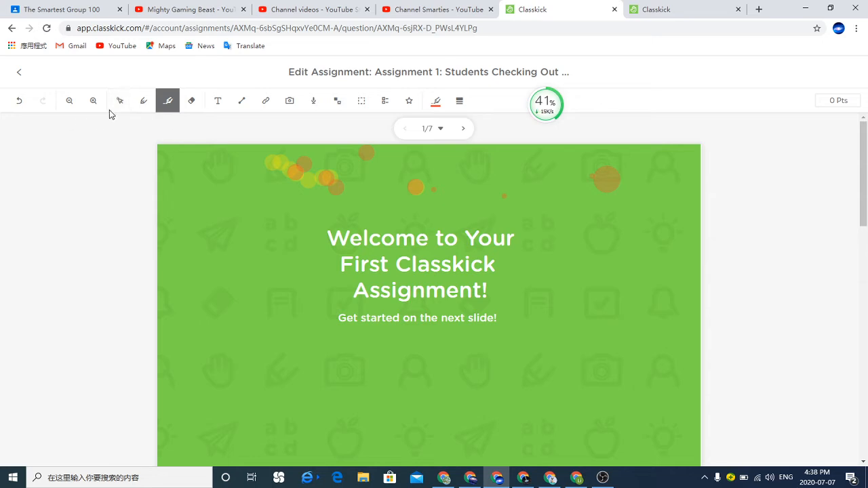
# Clear all the highlighter marks from the welcome slide
pyautogui.click(192, 100)
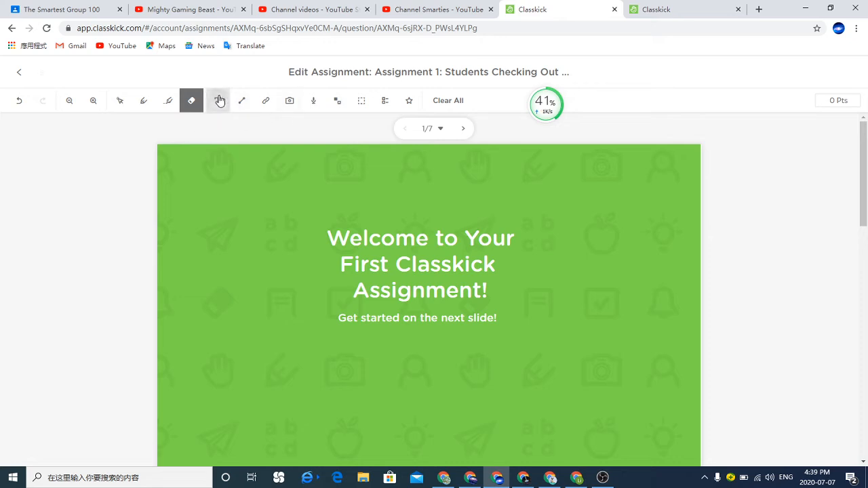
# Place a text box over the title, type 'Kevi' and fill it with a dark colour
pyautogui.click(217, 101)
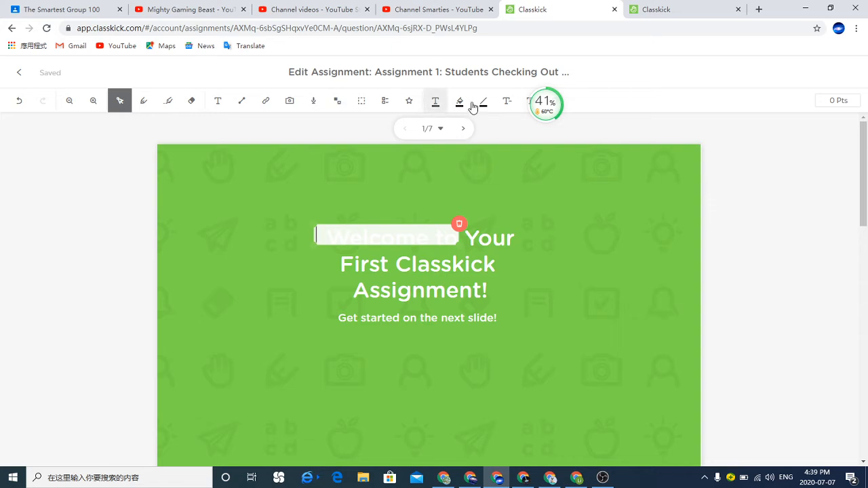
pyautogui.click(458, 101)
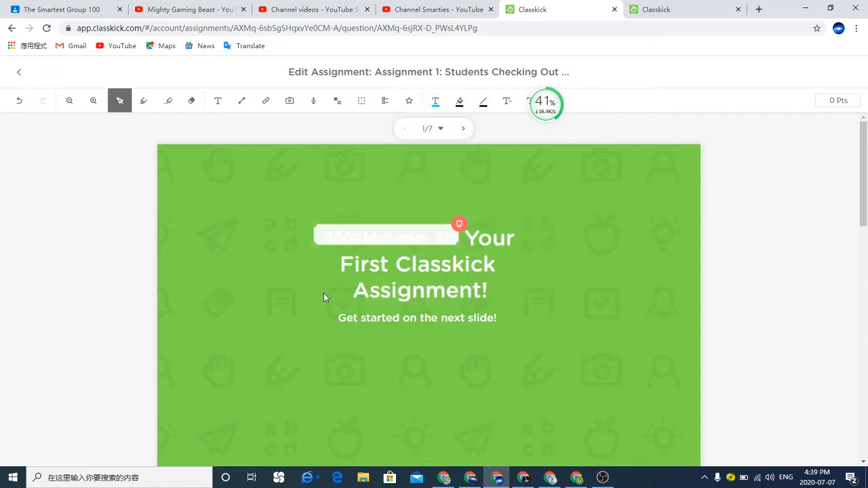
pyautogui.write('Kevi')
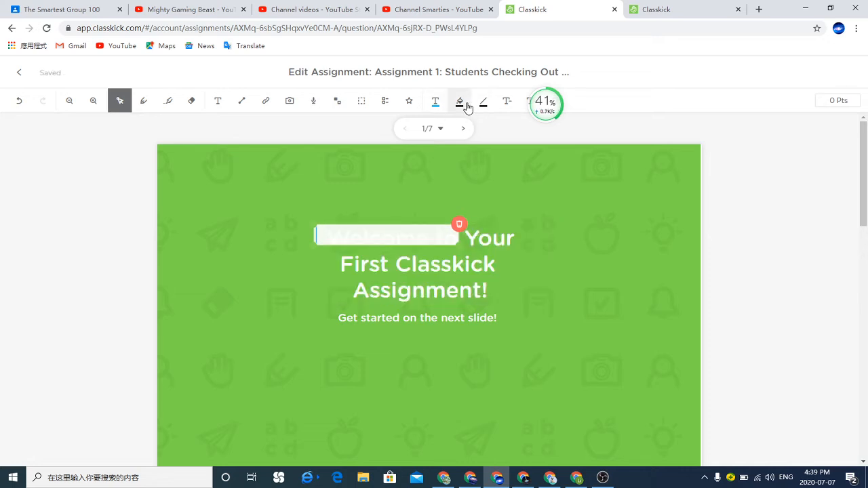
pyautogui.click(458, 100)
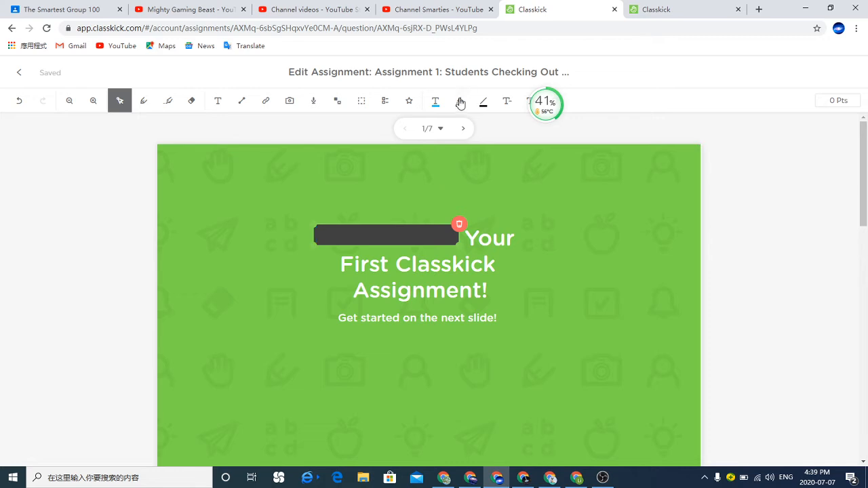
pyautogui.moveTo(494, 103)
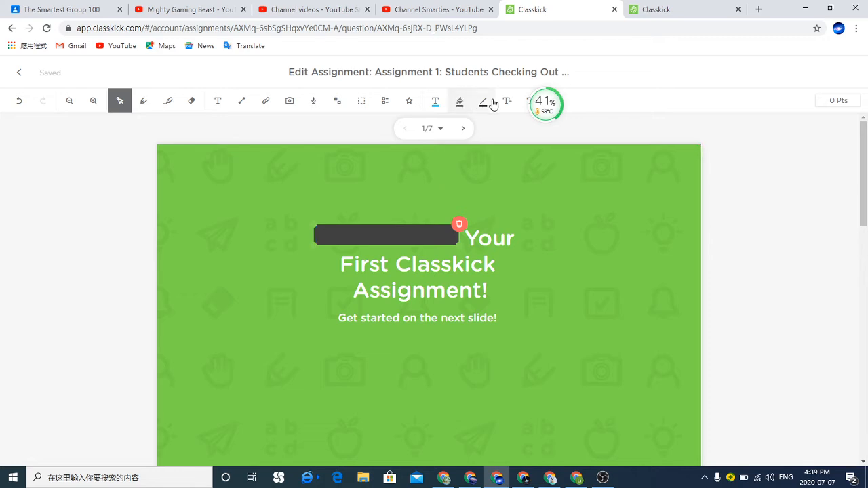
# Look at the border colour choices and type 'jfj' inside the text box
pyautogui.click(483, 101)
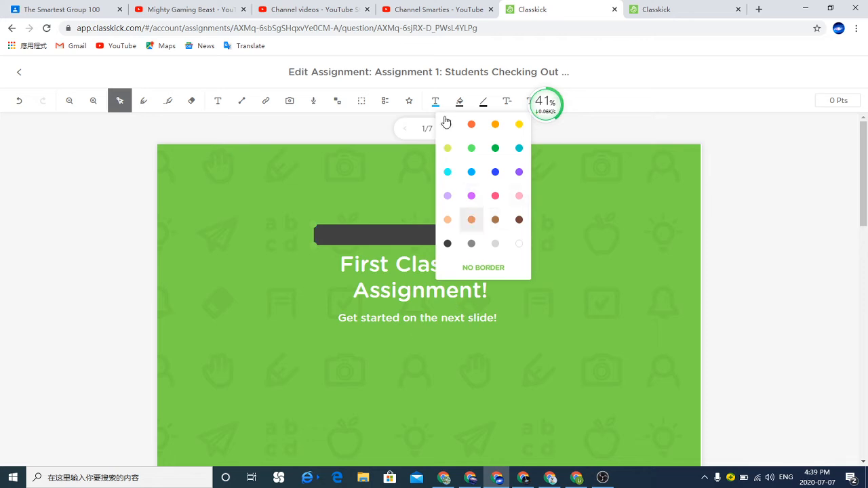
pyautogui.click(448, 125)
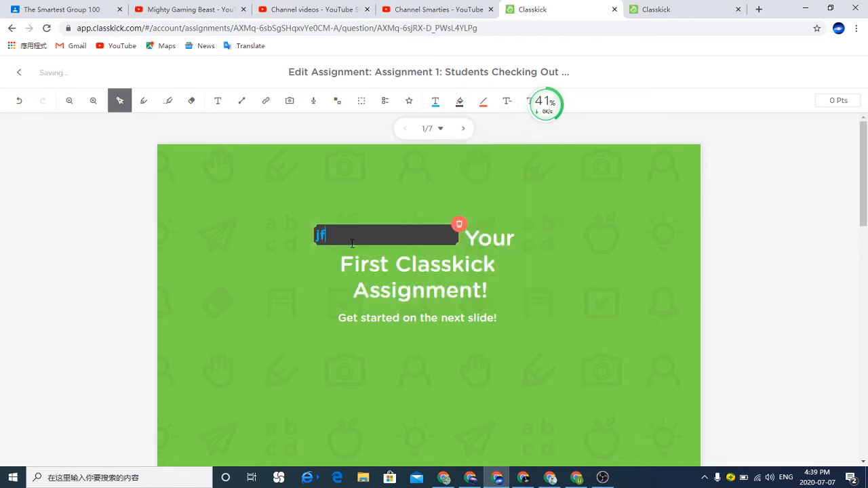
pyautogui.write('jfj')
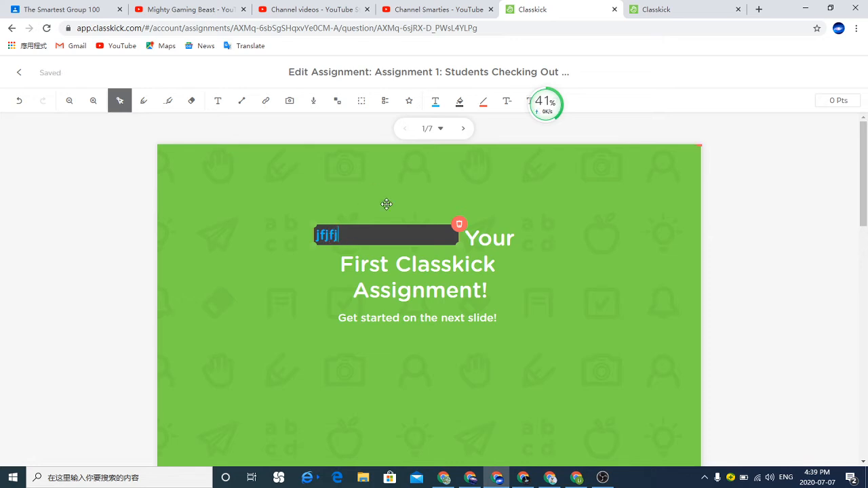
pyautogui.moveTo(298, 251)
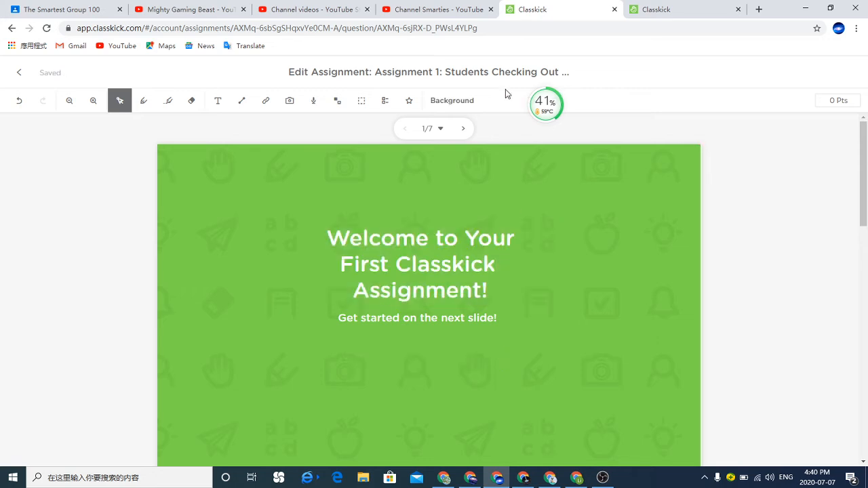
pyautogui.click(217, 101)
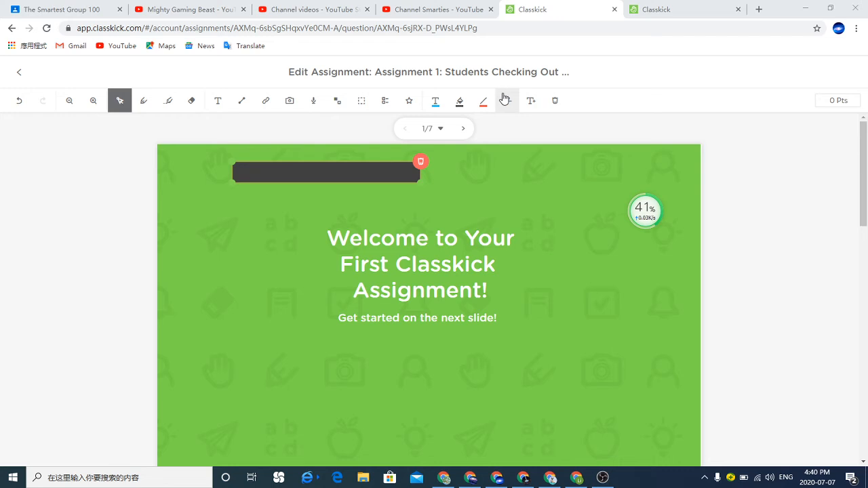
pyautogui.moveTo(504, 100)
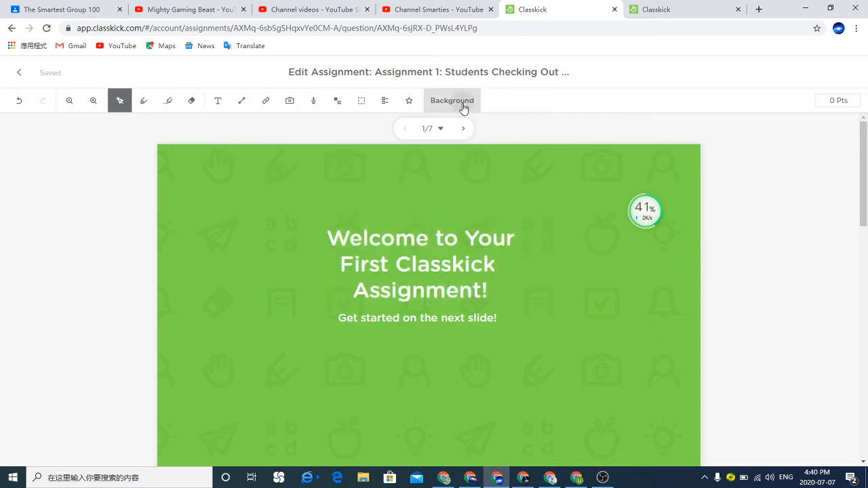
# Bring up the Edit Background panel and scroll through its lined, grid and diagram templates
pyautogui.click(451, 100)
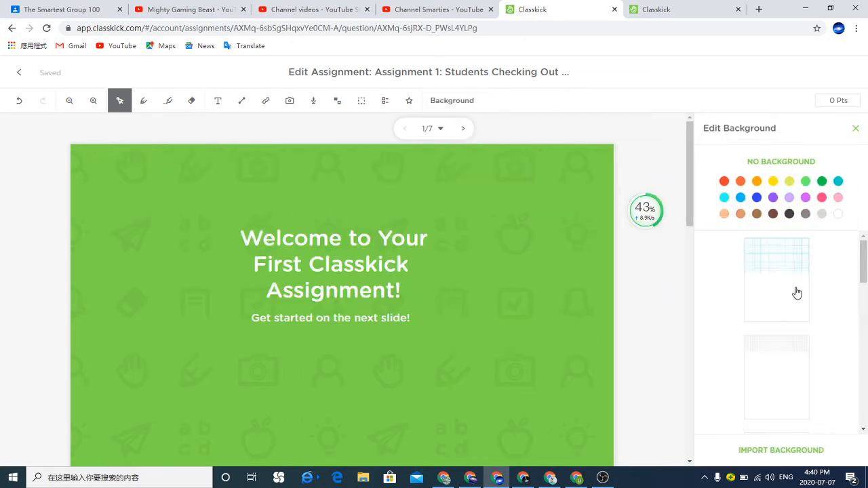
pyautogui.scroll(-3)
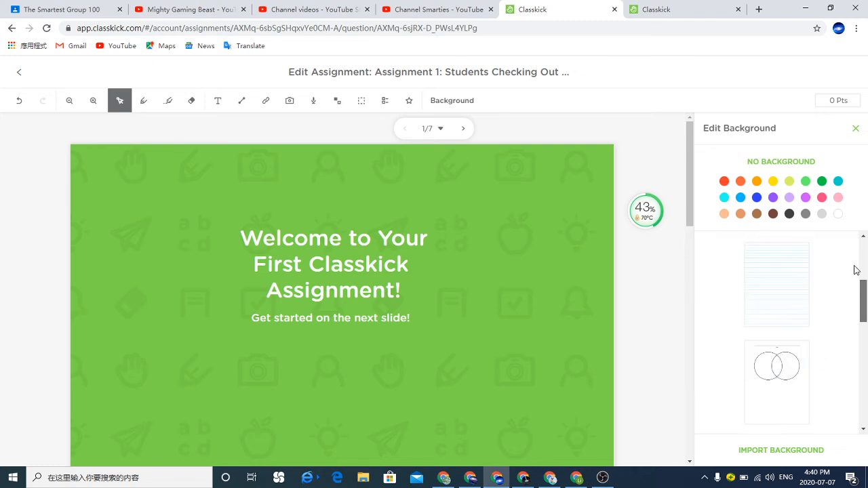
pyautogui.scroll(-3)
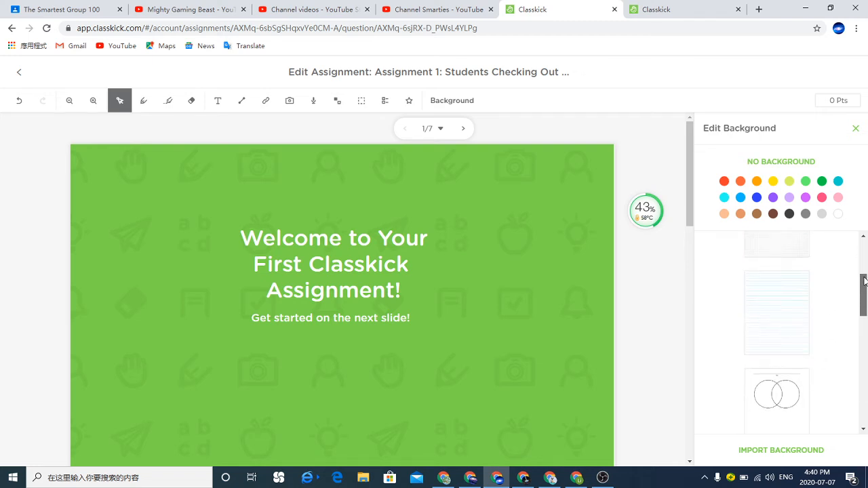
pyautogui.scroll(-3)
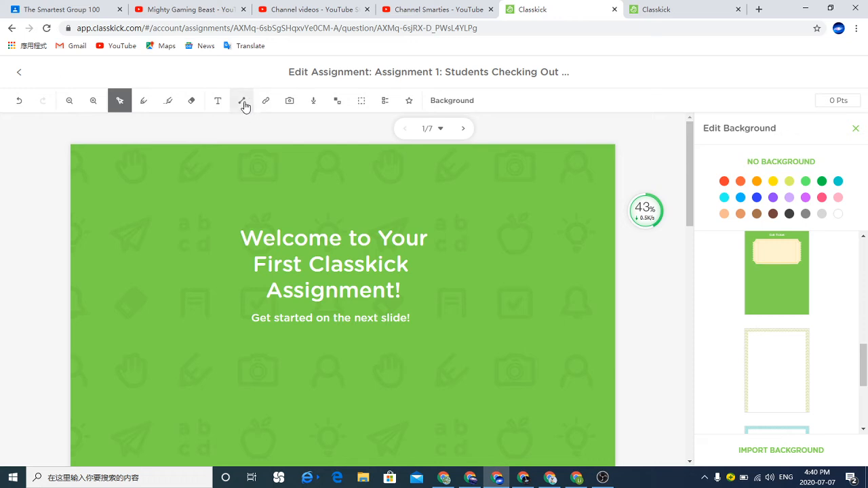
# Draw a straight line near the top of the slide and colour it purple
pyautogui.click(241, 101)
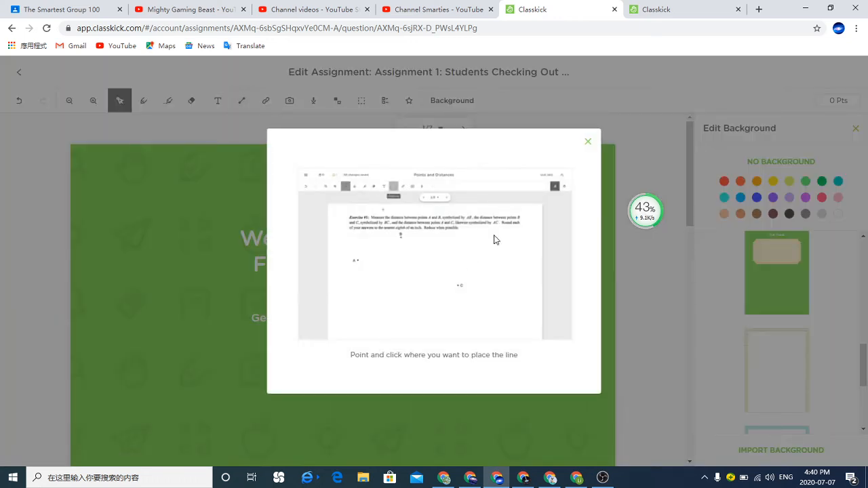
pyautogui.click(588, 141)
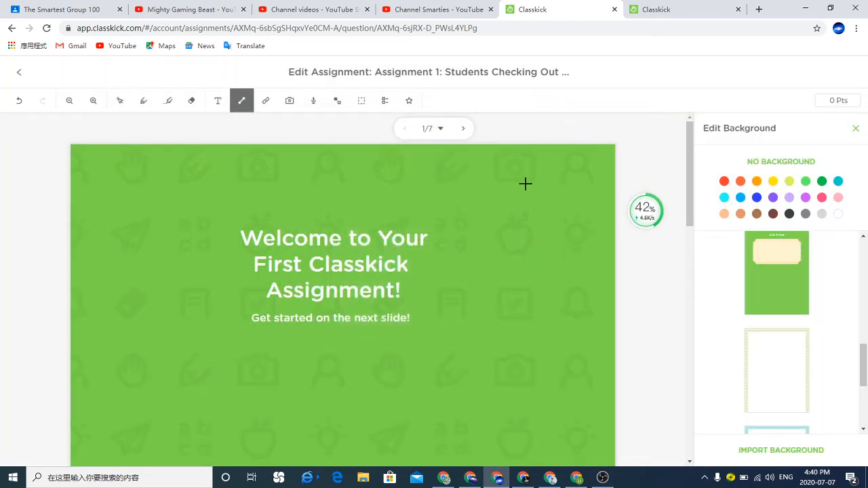
pyautogui.moveTo(350, 185); pyautogui.dragTo(494, 225)
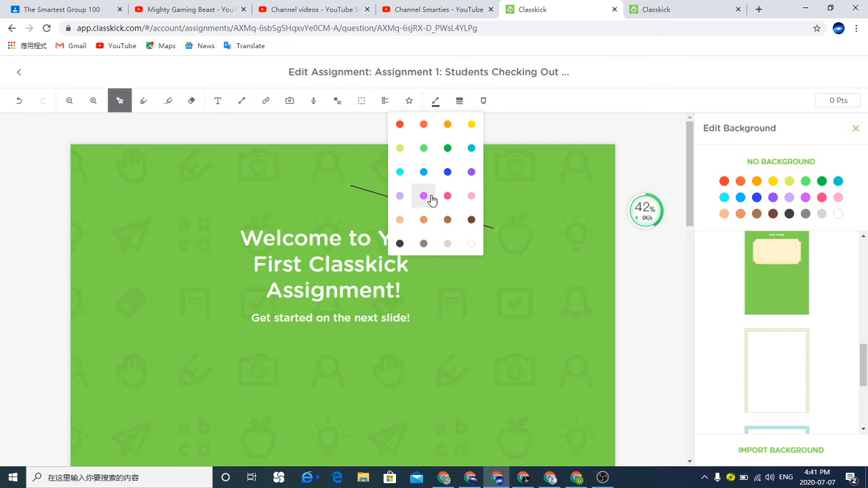
pyautogui.click(423, 196)
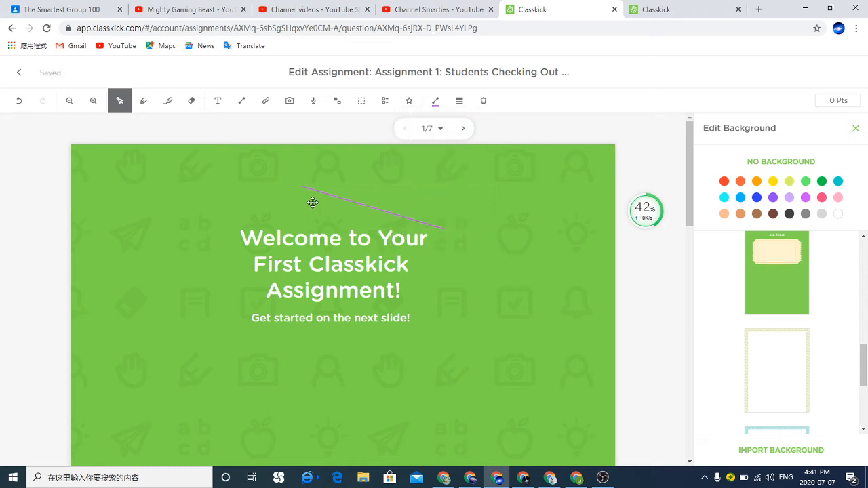
# Adjust the line's position and ends, then move it down over the subtitle text
pyautogui.moveTo(312, 202); pyautogui.dragTo(292, 182)
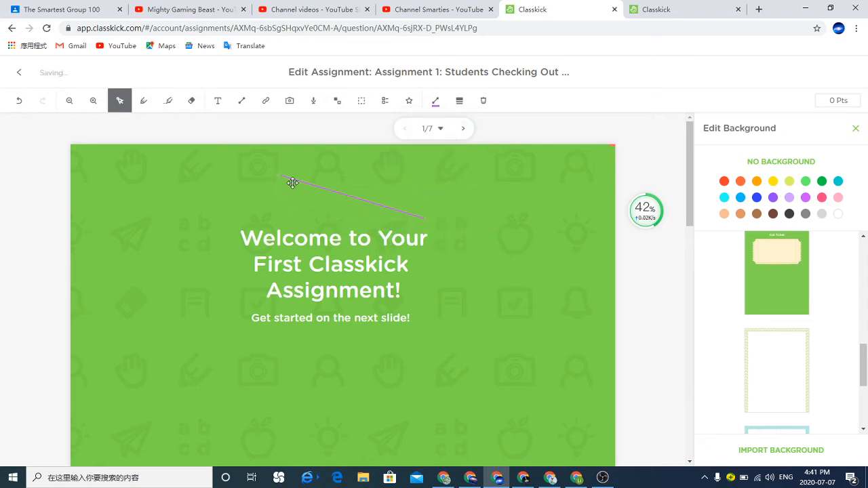
pyautogui.moveTo(354, 190)
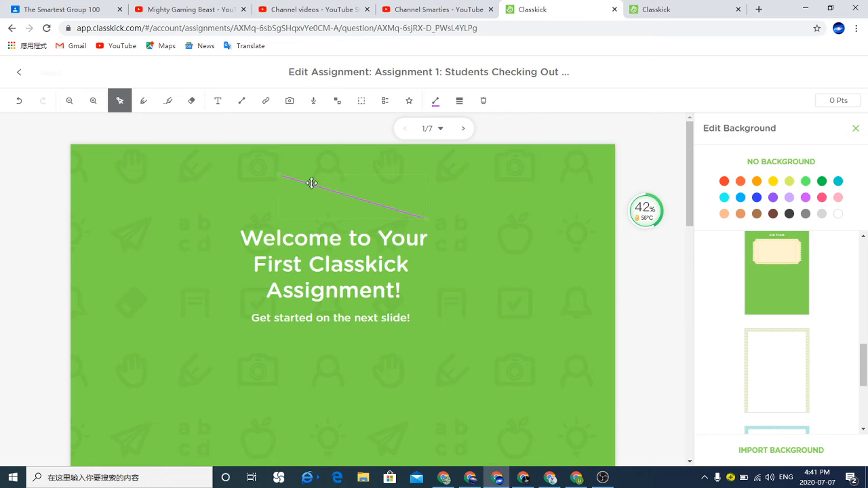
pyautogui.moveTo(312, 183); pyautogui.dragTo(304, 192)
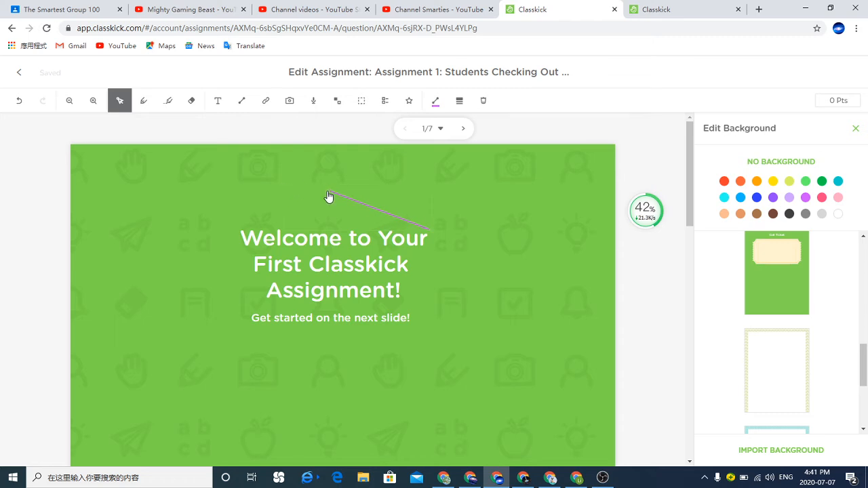
pyautogui.moveTo(329, 197); pyautogui.dragTo(116, 225)
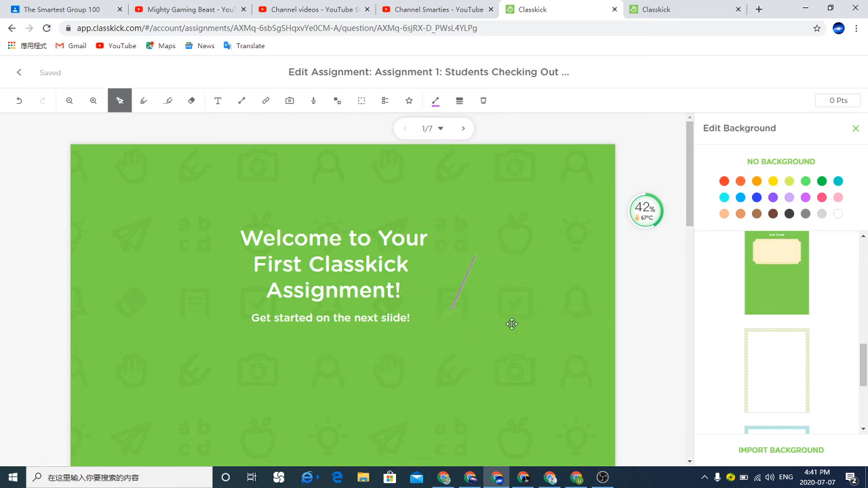
pyautogui.moveTo(475, 257); pyautogui.dragTo(296, 363)
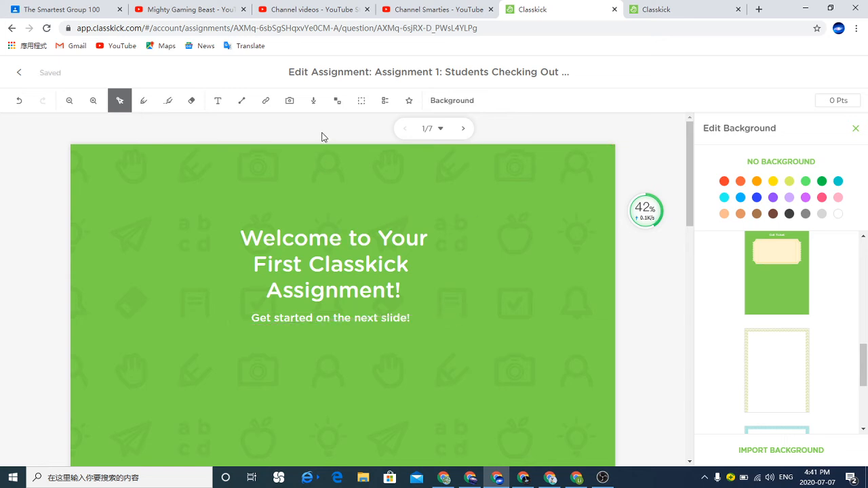
pyautogui.moveTo(163, 180)
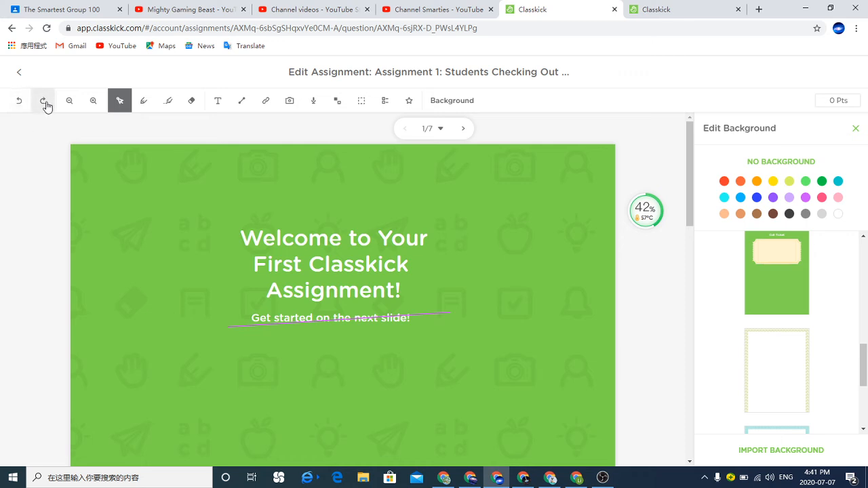
# Undo the stray line, then zoom out and back in on the welcome slide
pyautogui.click(42, 100)
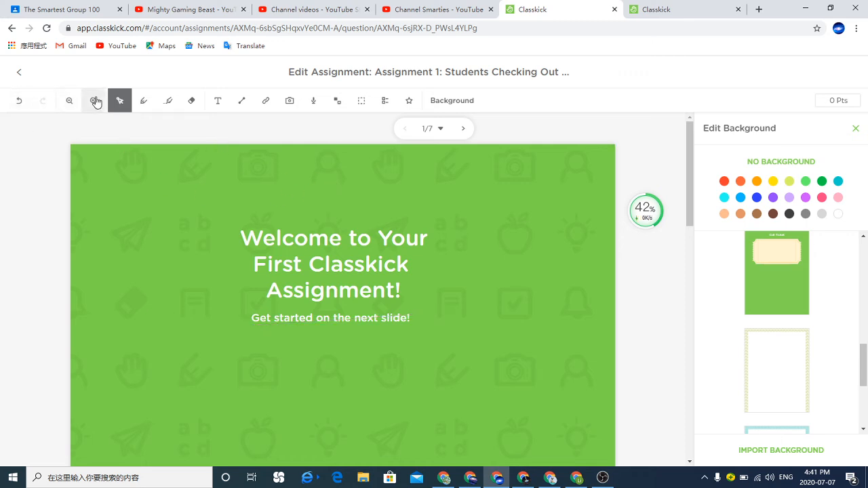
pyautogui.moveTo(95, 100)
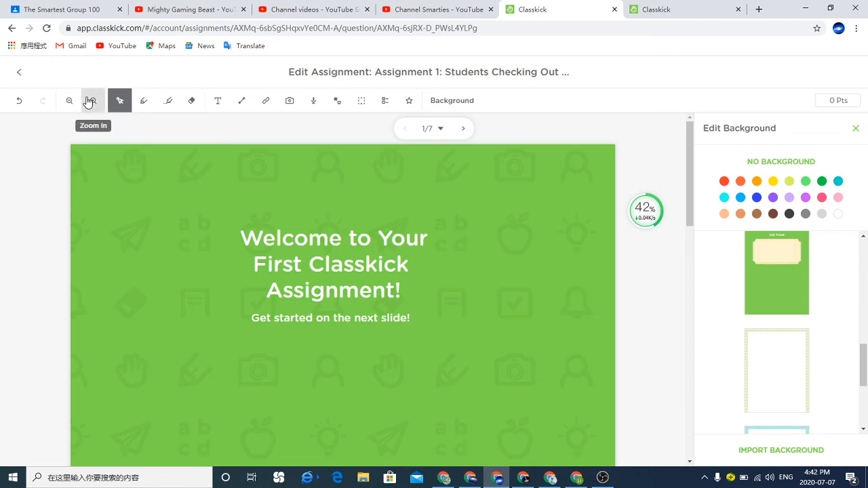
pyautogui.click(70, 101)
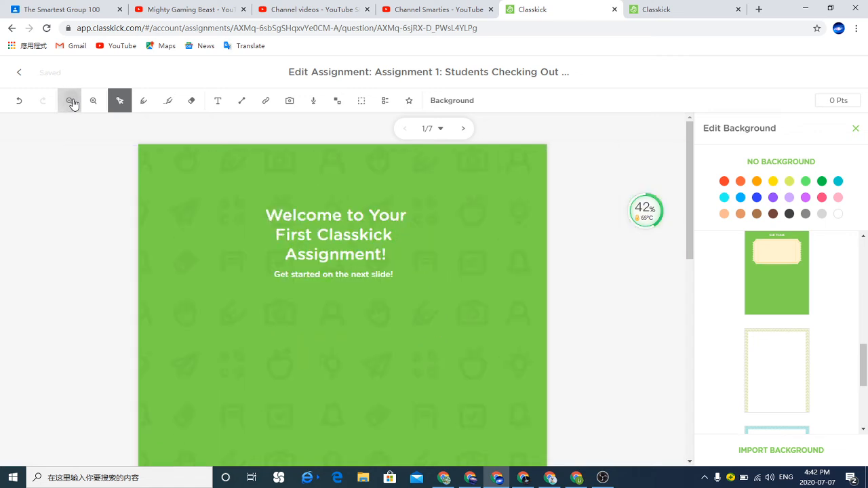
pyautogui.click(69, 100)
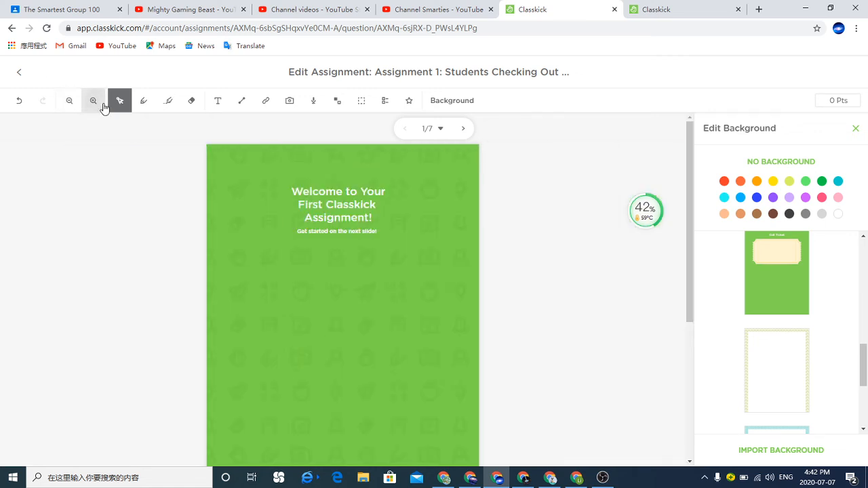
pyautogui.click(92, 100)
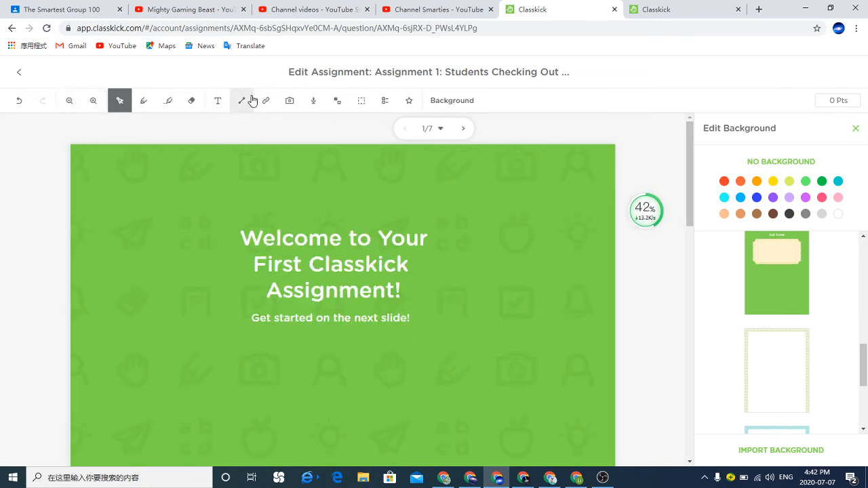
# Add a link titled 'Kevin' pointing to the copied YouTube channel URL and save it
pyautogui.click(266, 101)
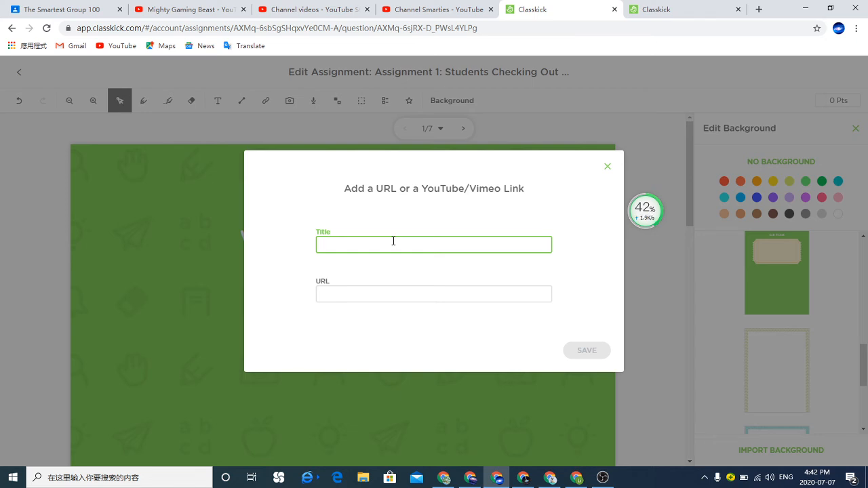
pyautogui.write('Kevin')
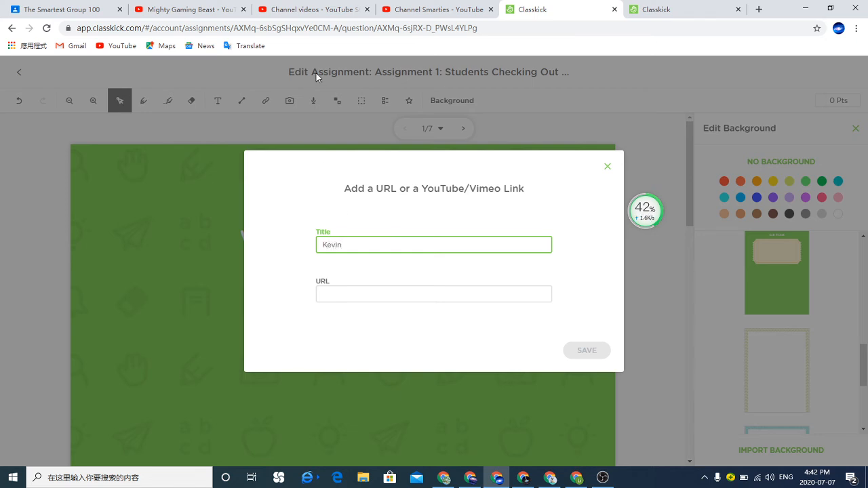
pyautogui.click(183, 10)
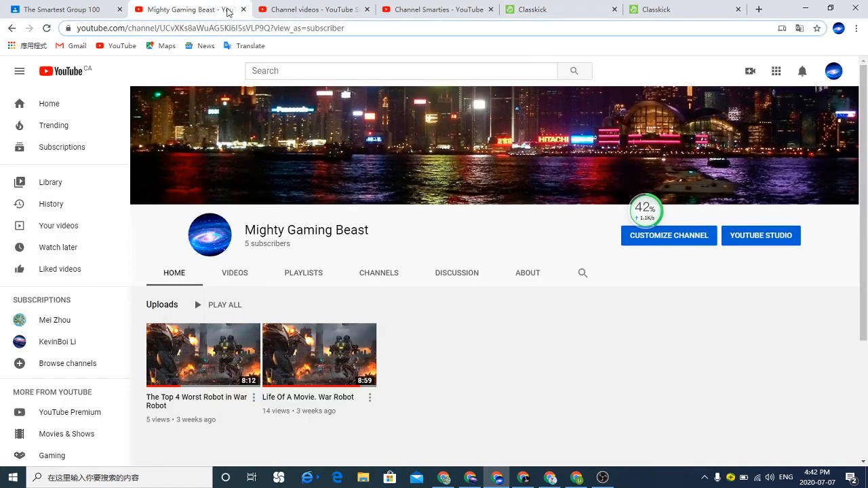
pyautogui.click(210, 27)
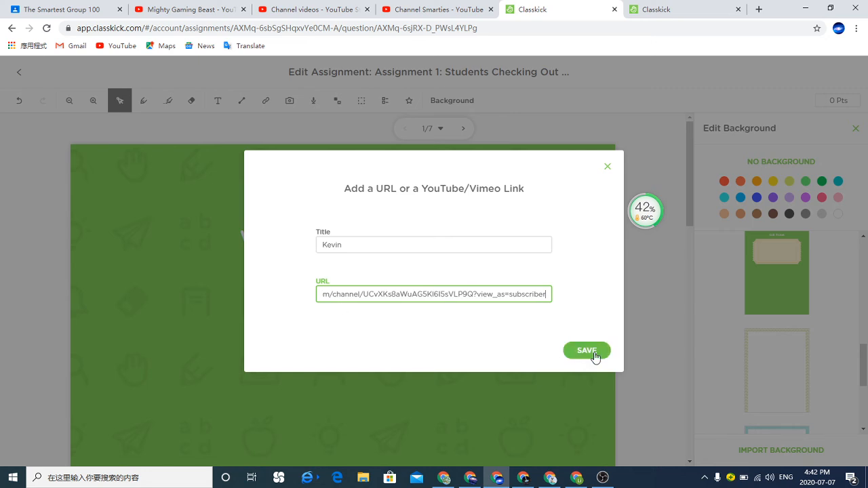
pyautogui.click(586, 350)
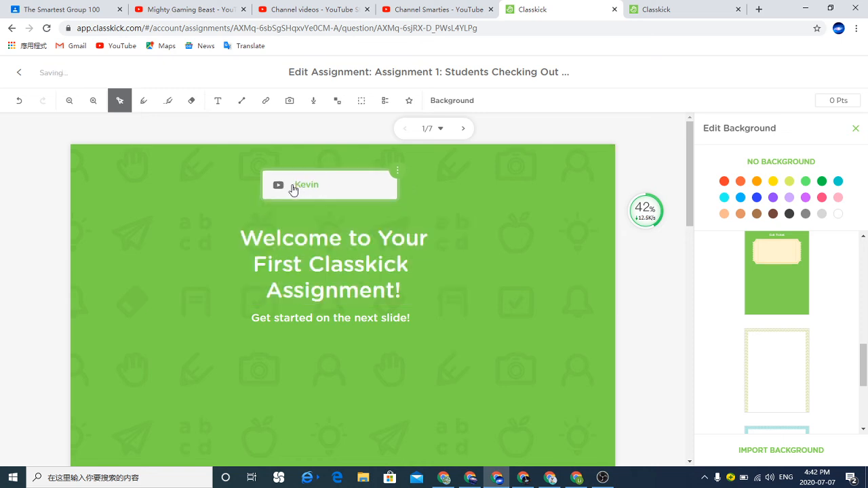
# Drag the Kevin link so it sits just above the welcome heading
pyautogui.moveTo(329, 185); pyautogui.dragTo(382, 224)
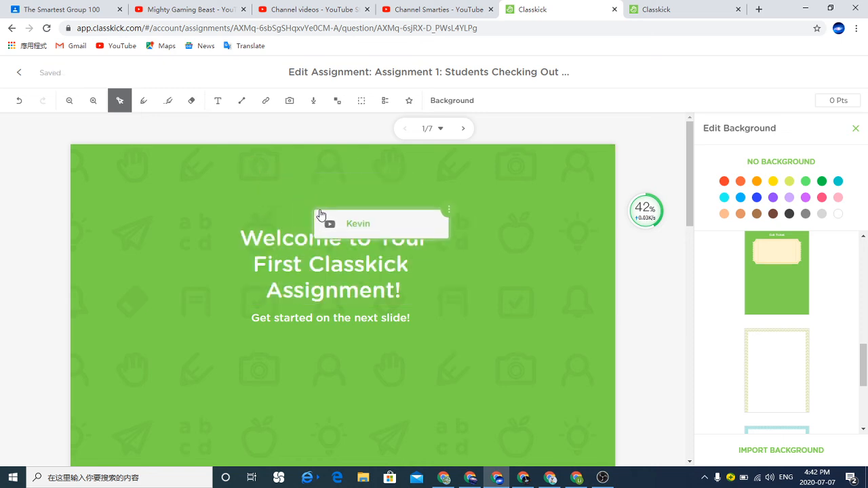
pyautogui.moveTo(380, 224); pyautogui.dragTo(326, 246)
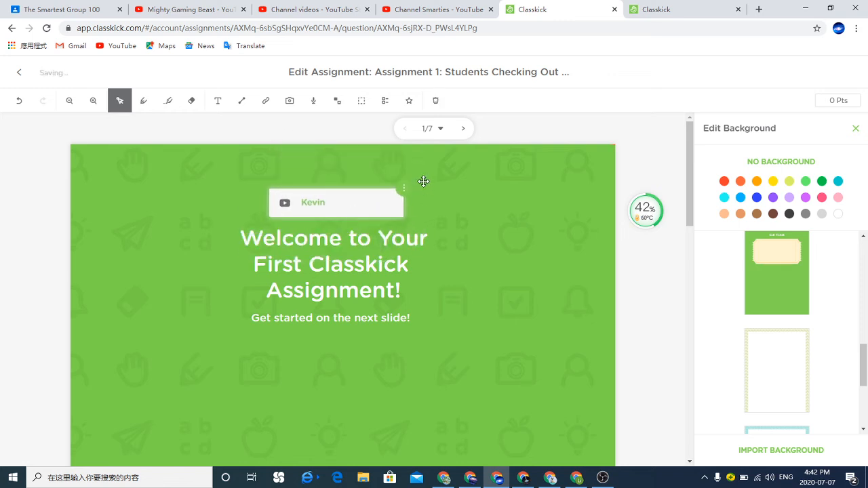
# Edit the Kevin link to use another YouTube channel's address and save it
pyautogui.click(404, 188)
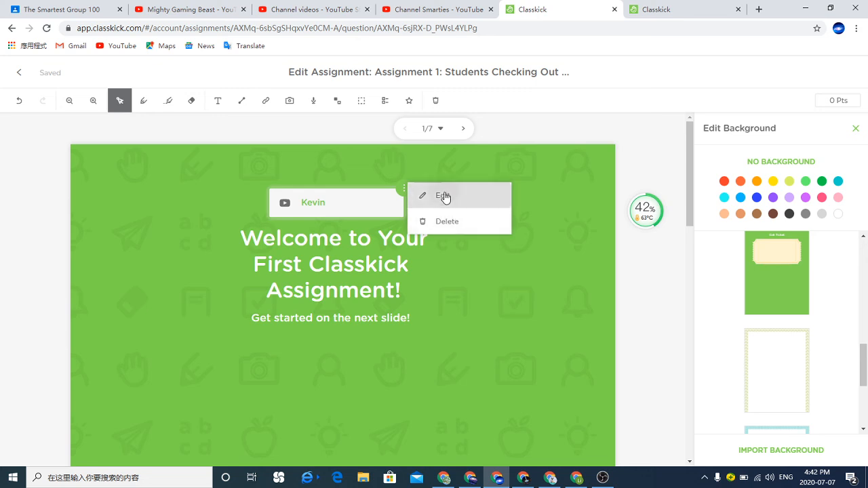
pyautogui.click(442, 196)
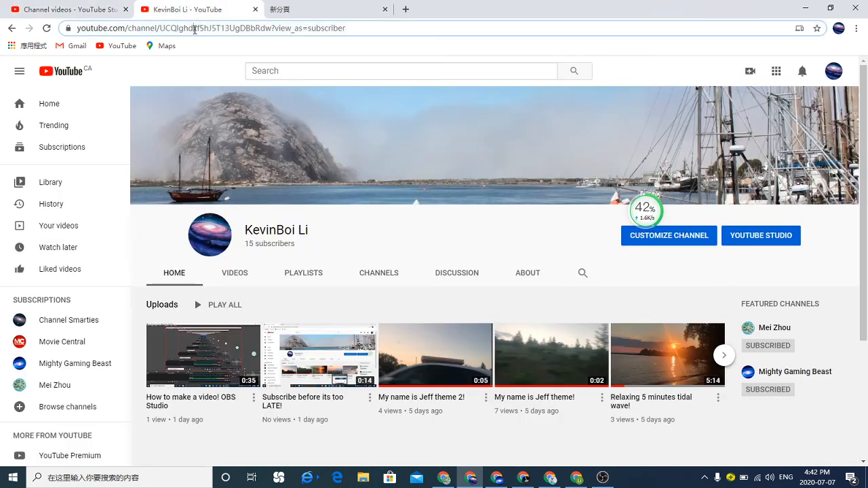
pyautogui.click(203, 27)
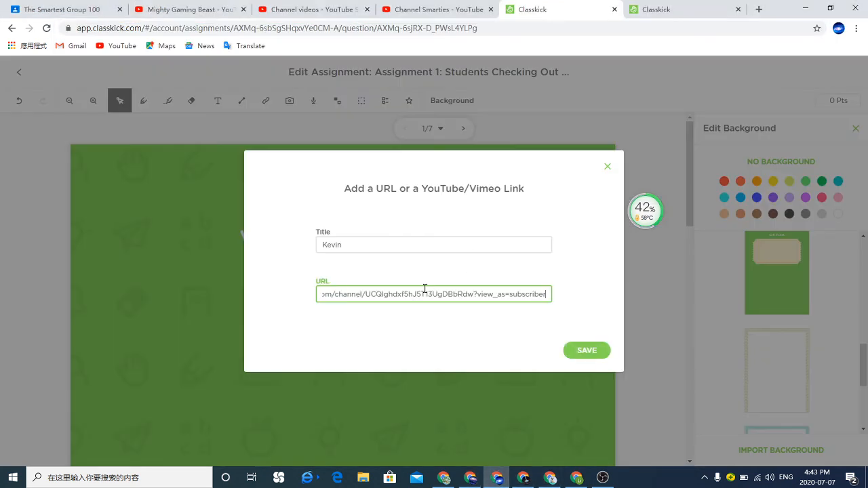
pyautogui.click(586, 350)
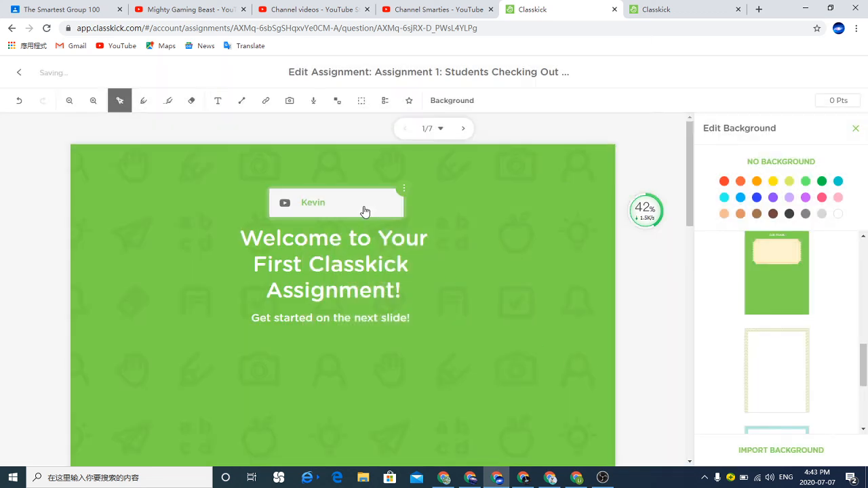
# Reposition the Kevin link to the right of the welcome heading
pyautogui.moveTo(337, 202); pyautogui.dragTo(499, 270)
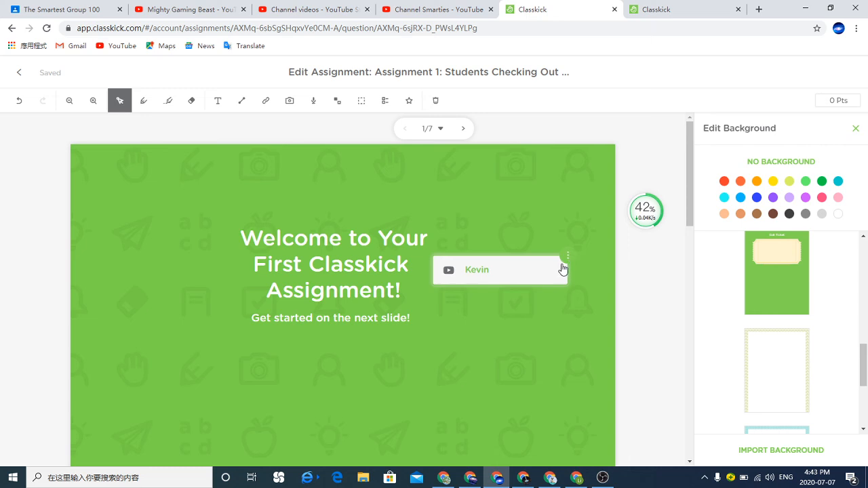
pyautogui.moveTo(501, 270); pyautogui.dragTo(508, 243)
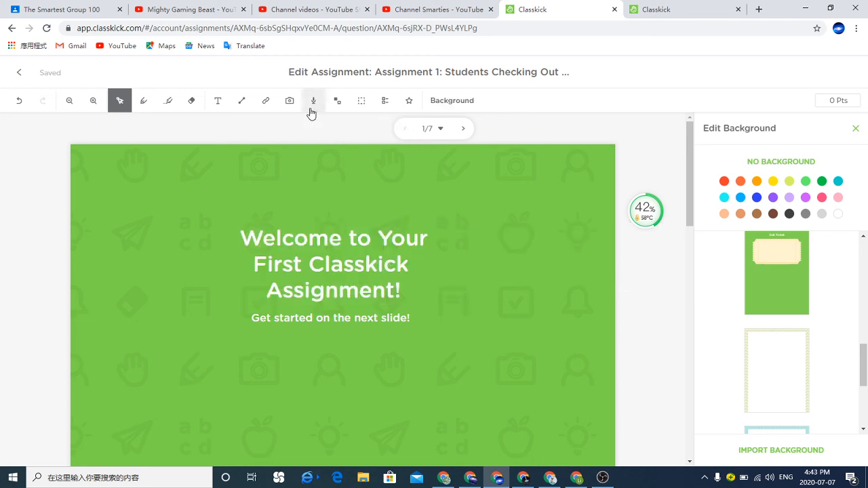
# Bring up the audio recording tool and dismiss the blocked-microphone prompt
pyautogui.click(312, 101)
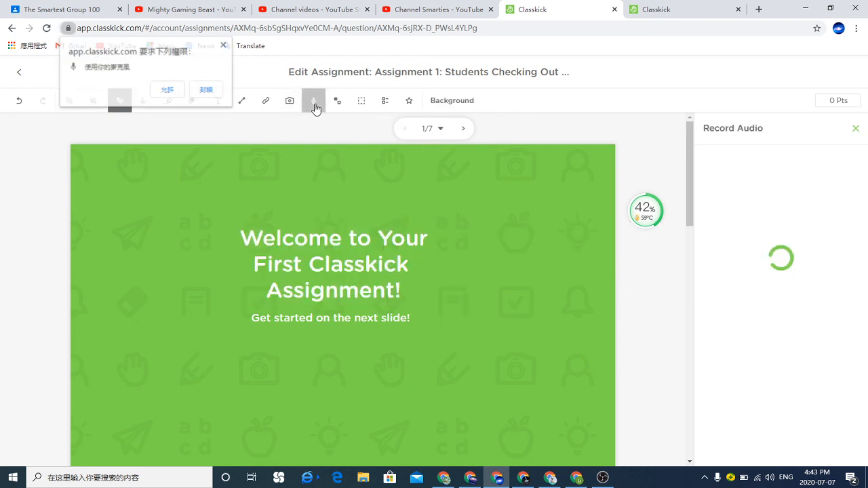
pyautogui.click(314, 101)
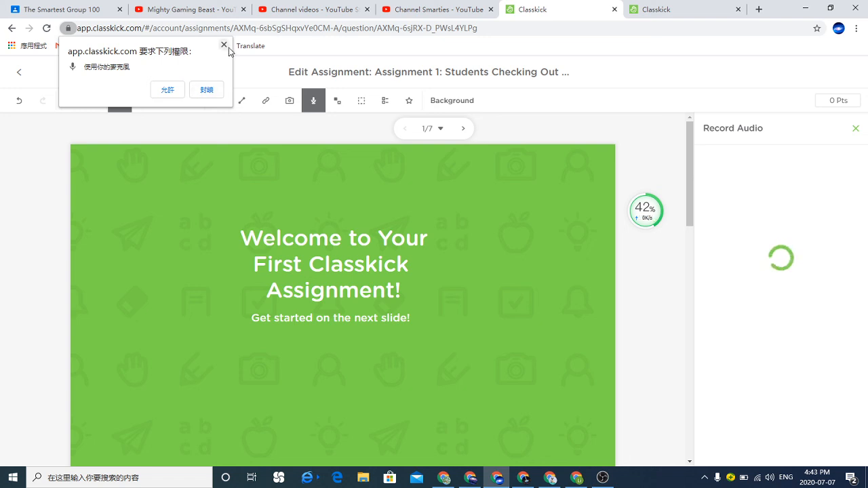
pyautogui.click(291, 100)
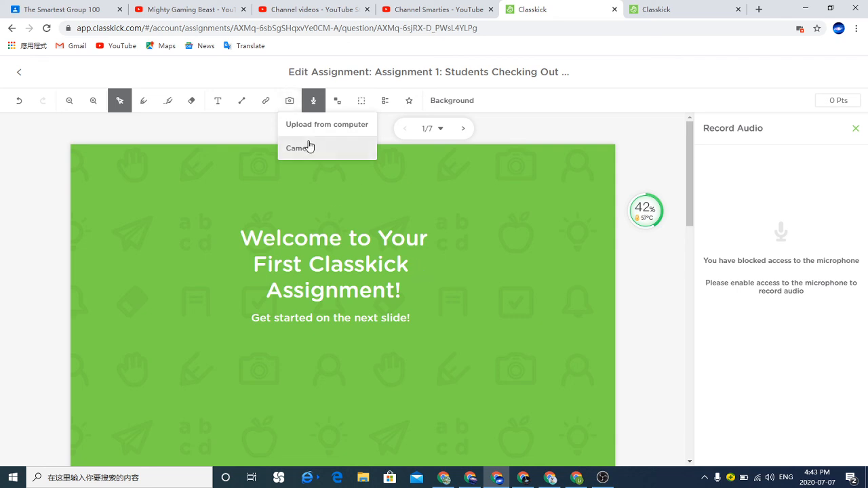
# Attempt a camera picture from the image tool and close the blocked-camera message
pyautogui.click(298, 148)
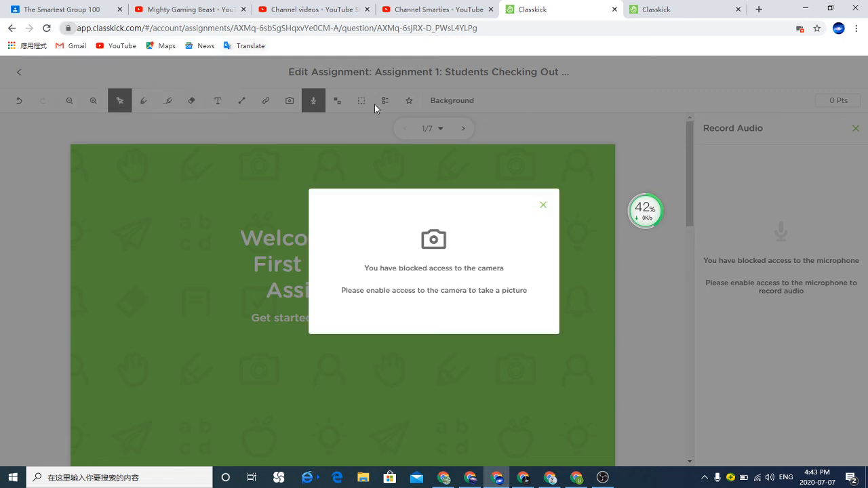
pyautogui.click(542, 205)
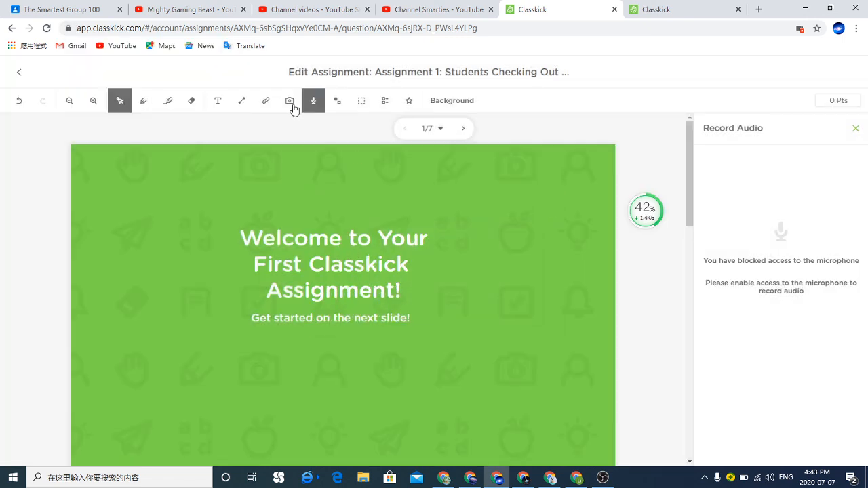
pyautogui.click(289, 100)
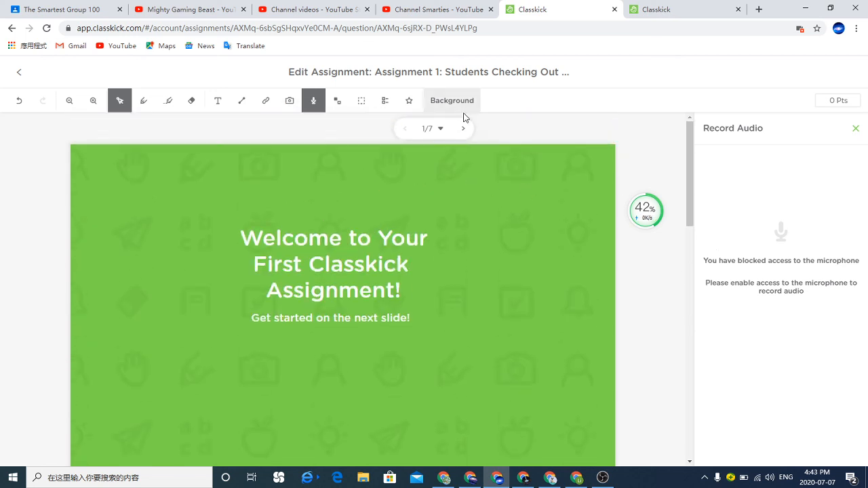
# Advance to slide 6 of 7 and select the animal sorting heading text
pyautogui.click(464, 127)
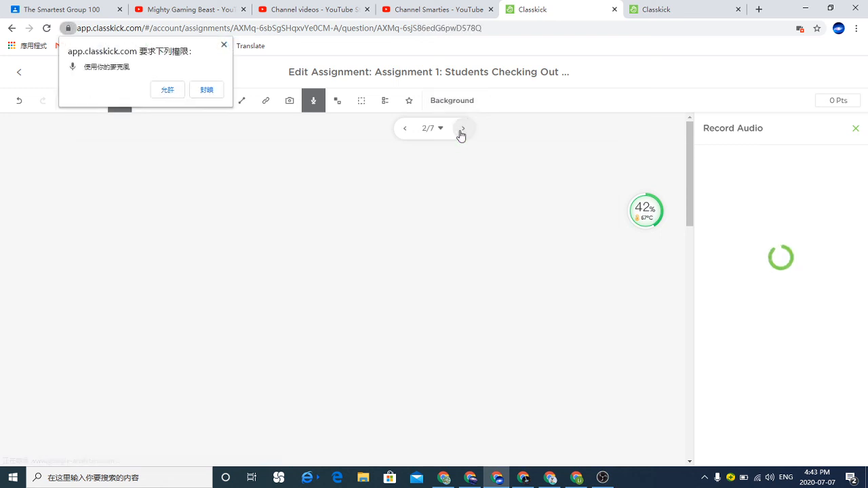
pyautogui.click(462, 128)
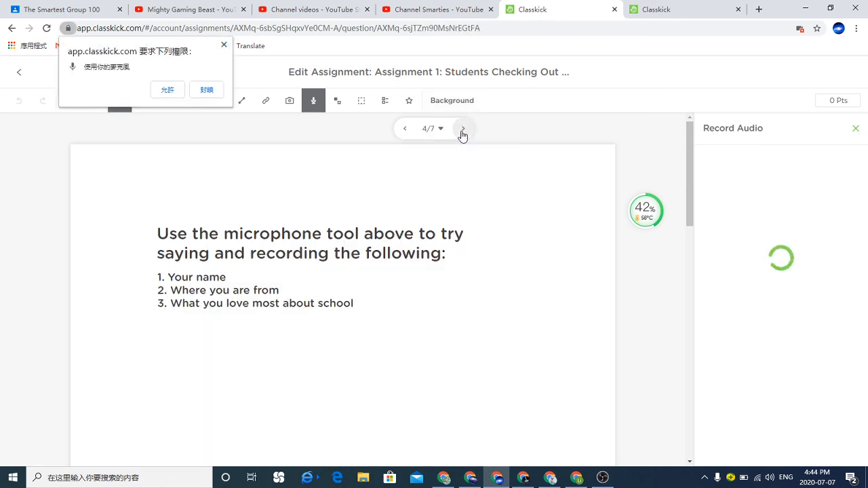
pyautogui.click(463, 127)
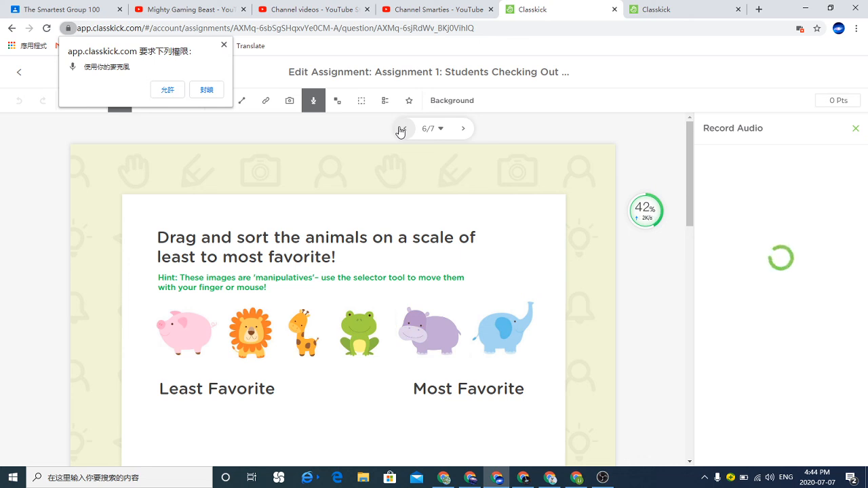
pyautogui.click(315, 247)
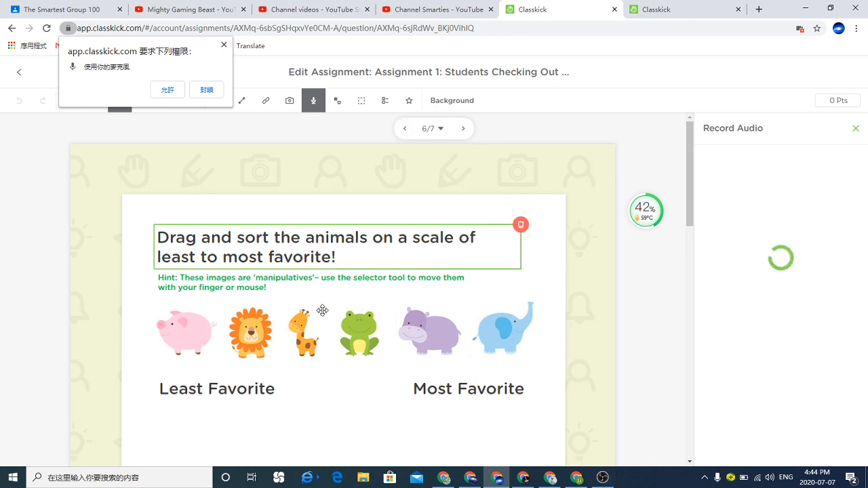